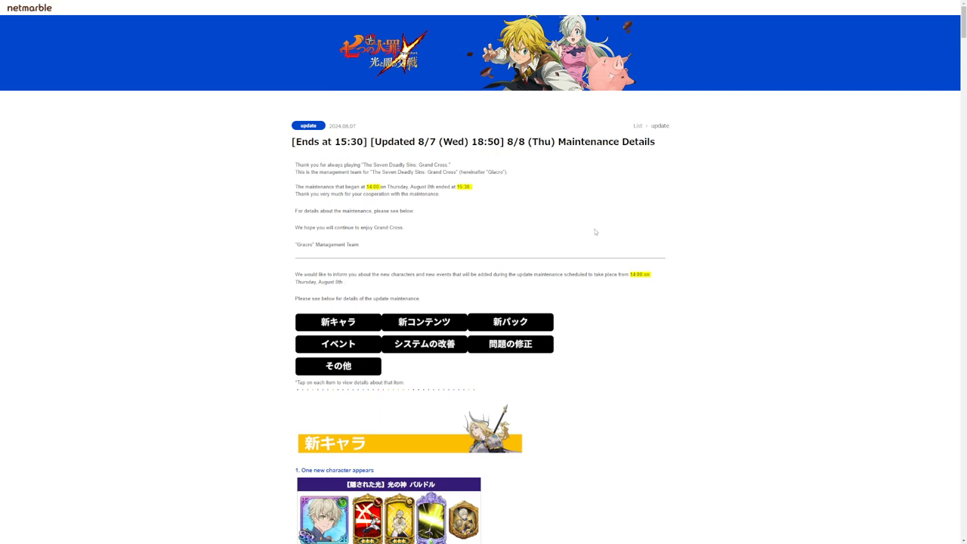
mouse_move(624, 283)
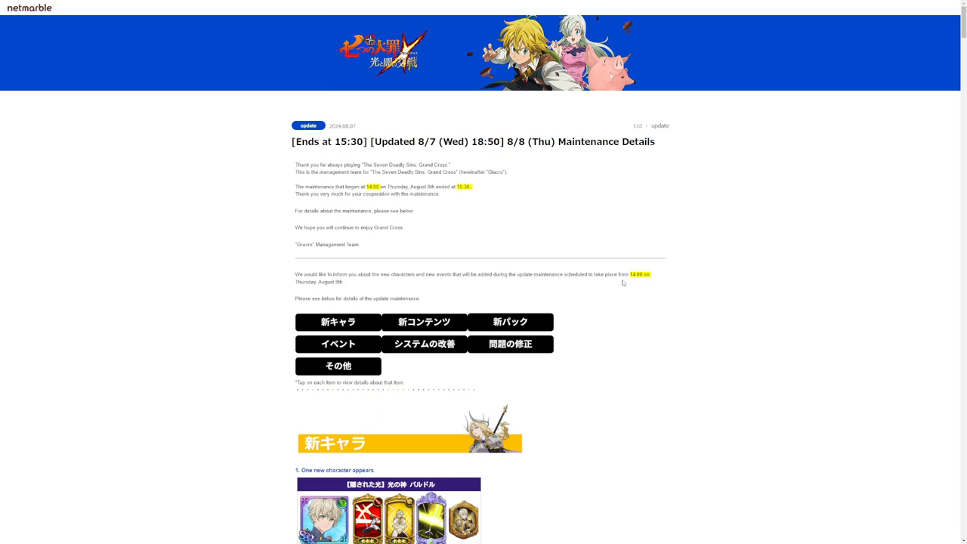
scroll("down", 3)
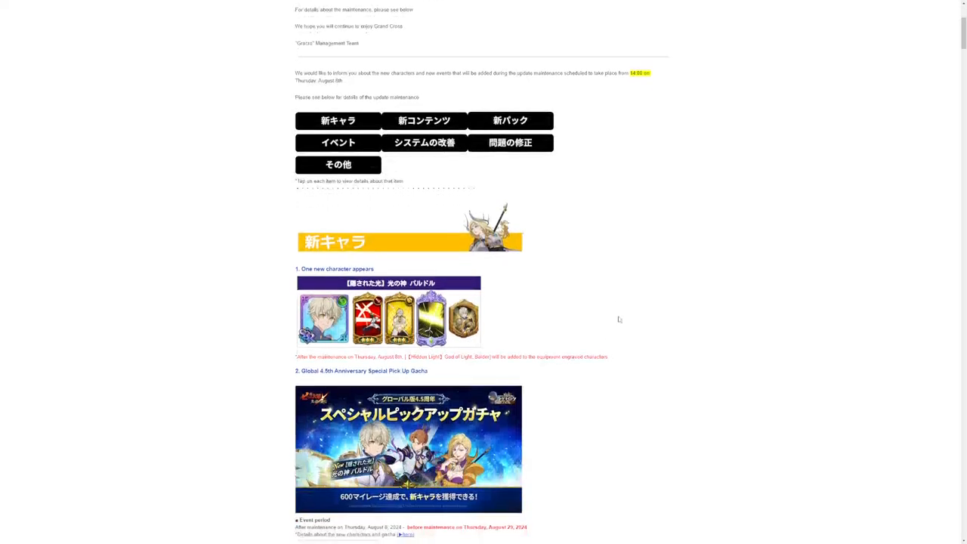
scroll("down", 3)
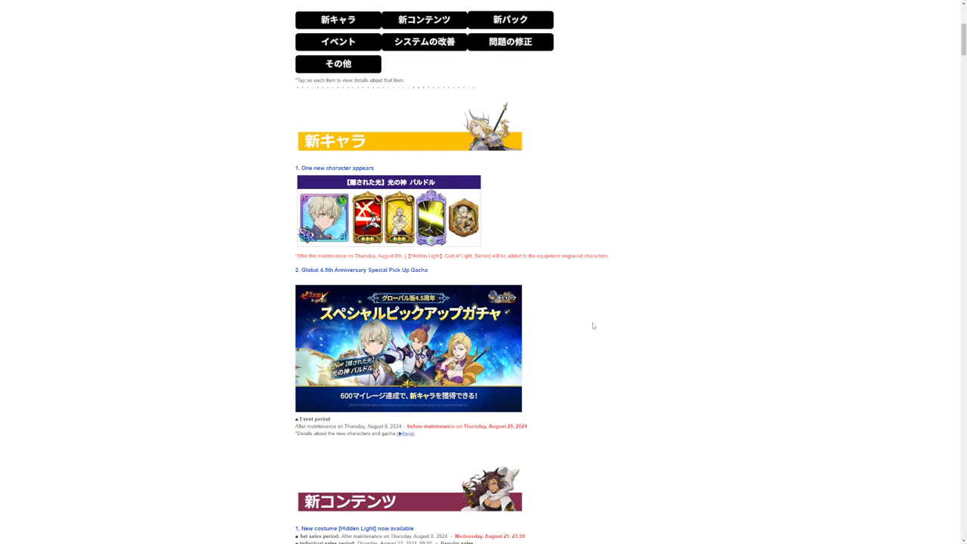
mouse_move(597, 353)
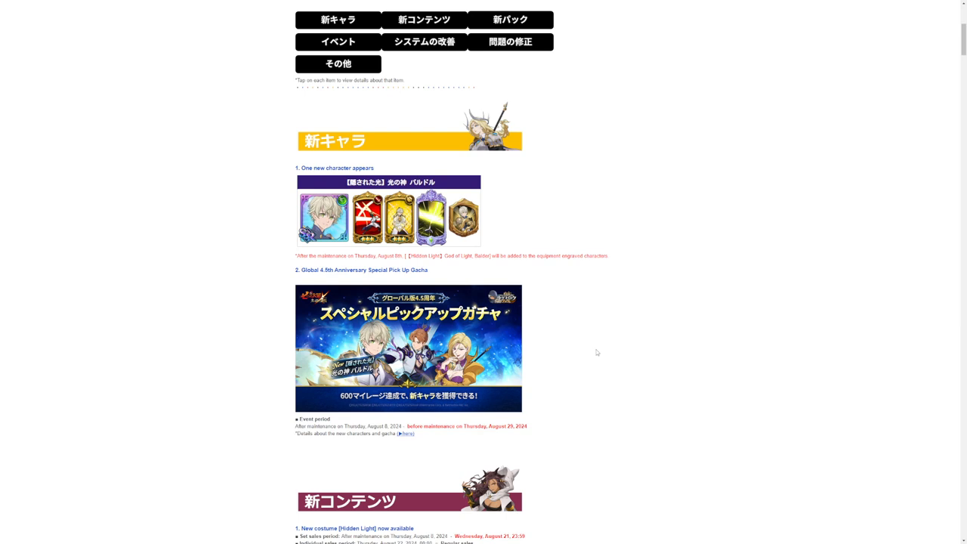
mouse_move(481, 413)
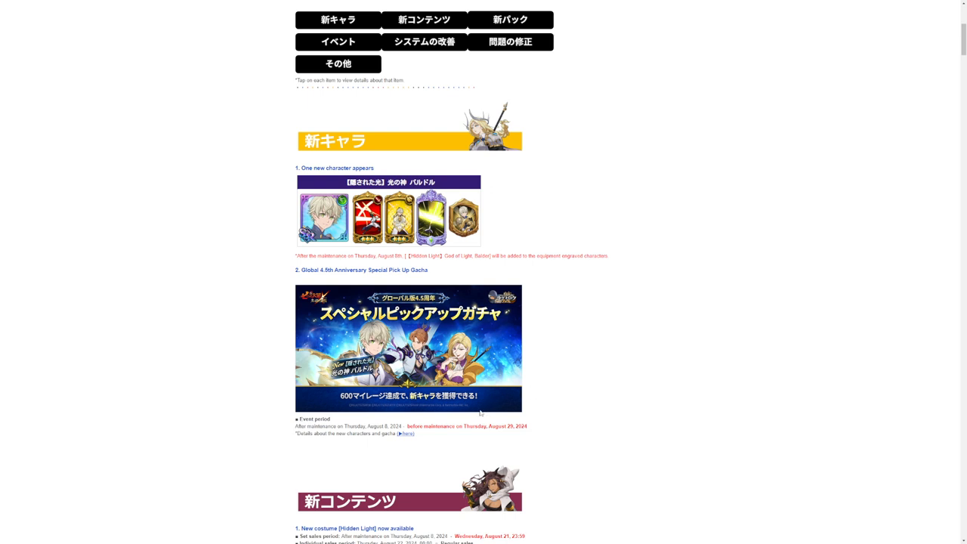
mouse_move(368, 443)
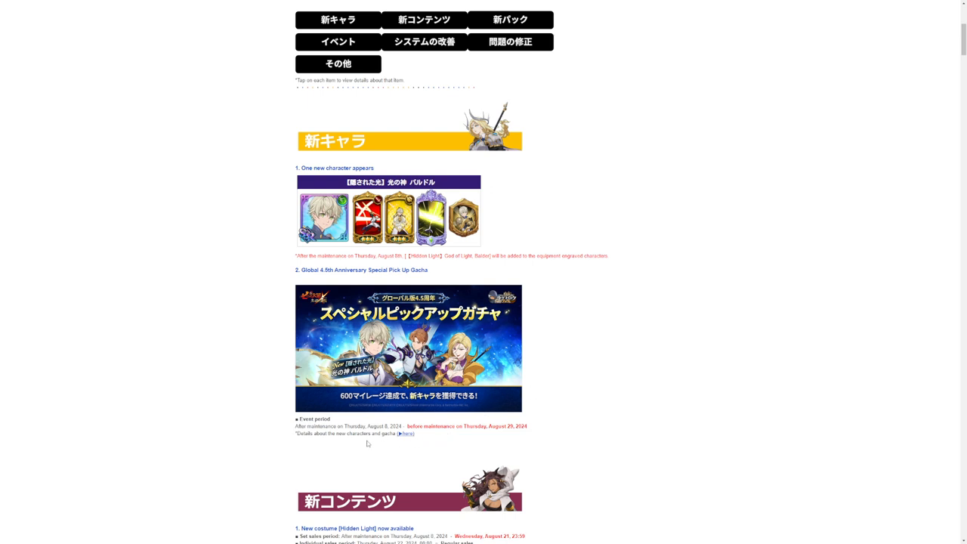
mouse_move(402, 455)
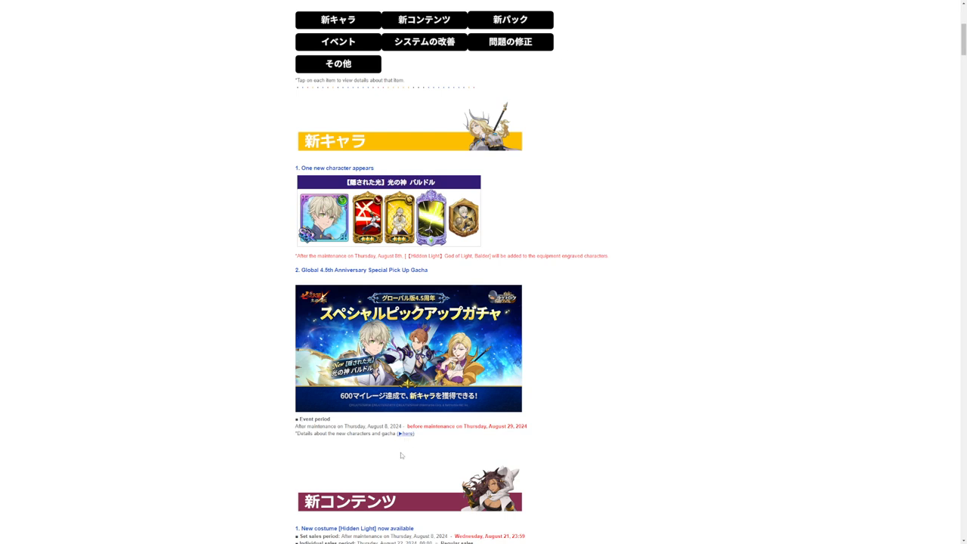
scroll("down", 3)
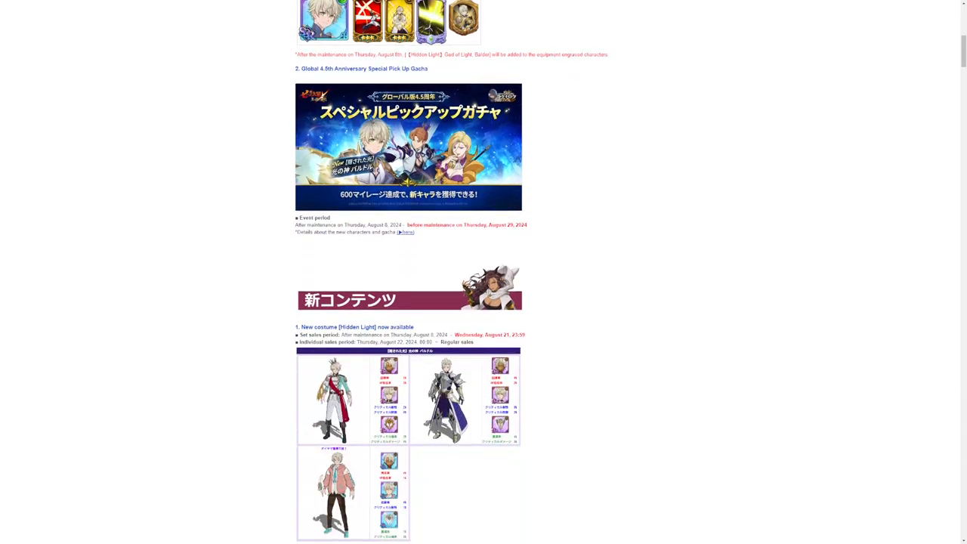
scroll("down", 3)
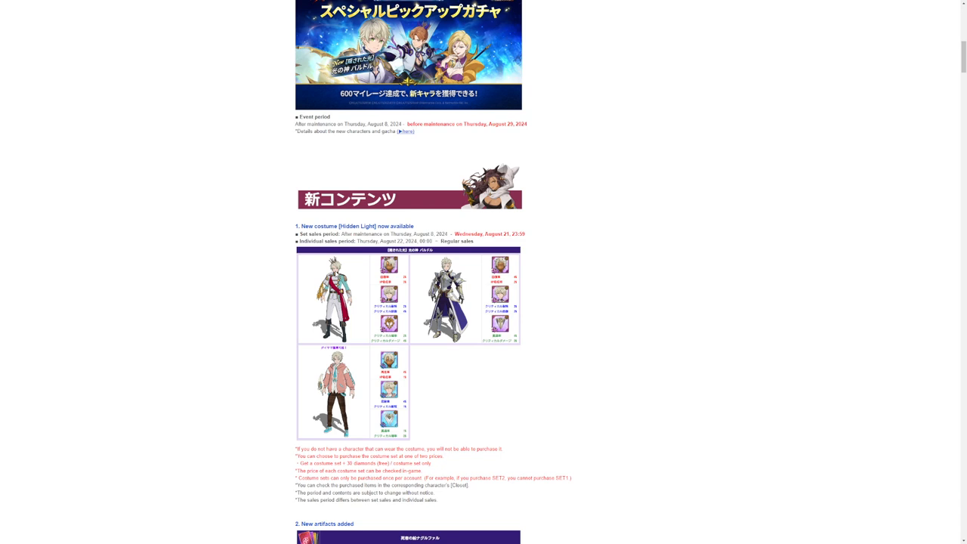
scroll("down", 3)
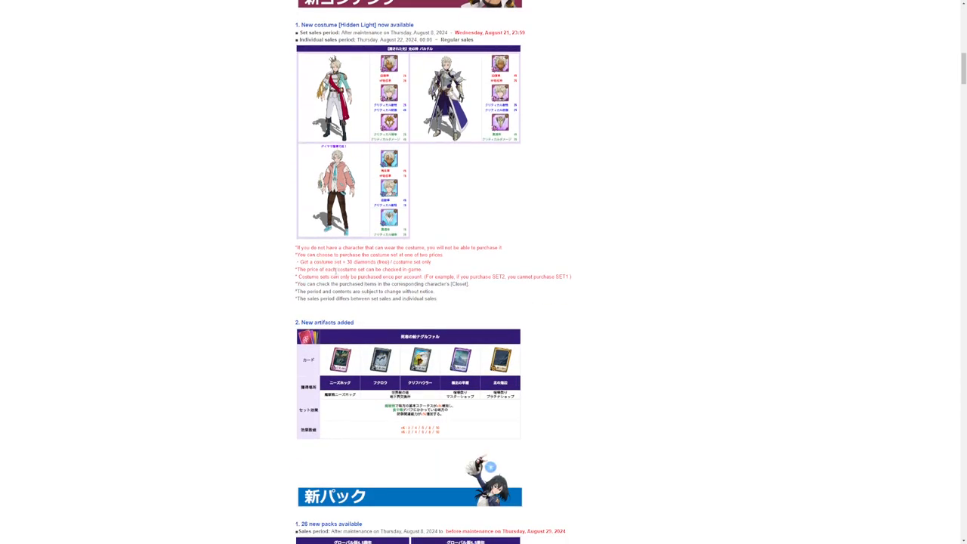
scroll("down", 3)
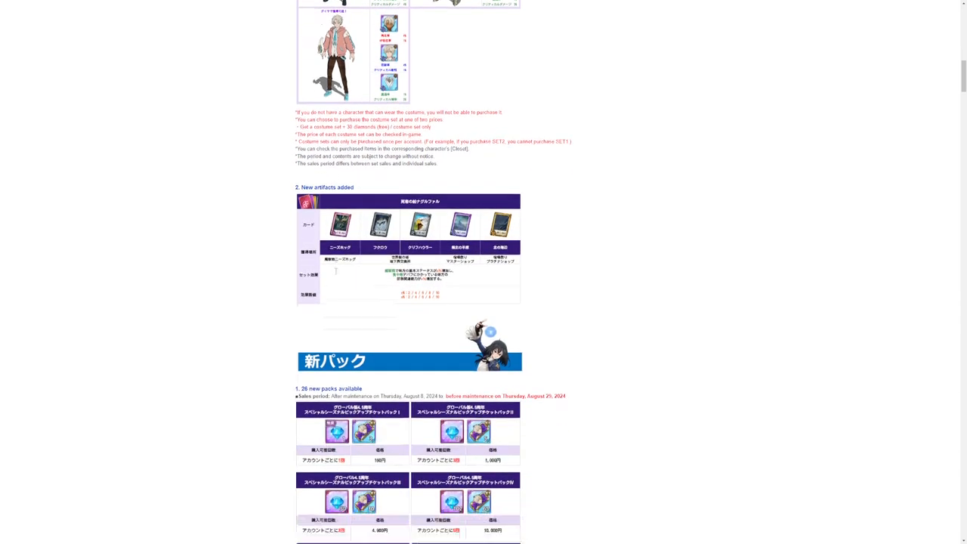
scroll("down", 3)
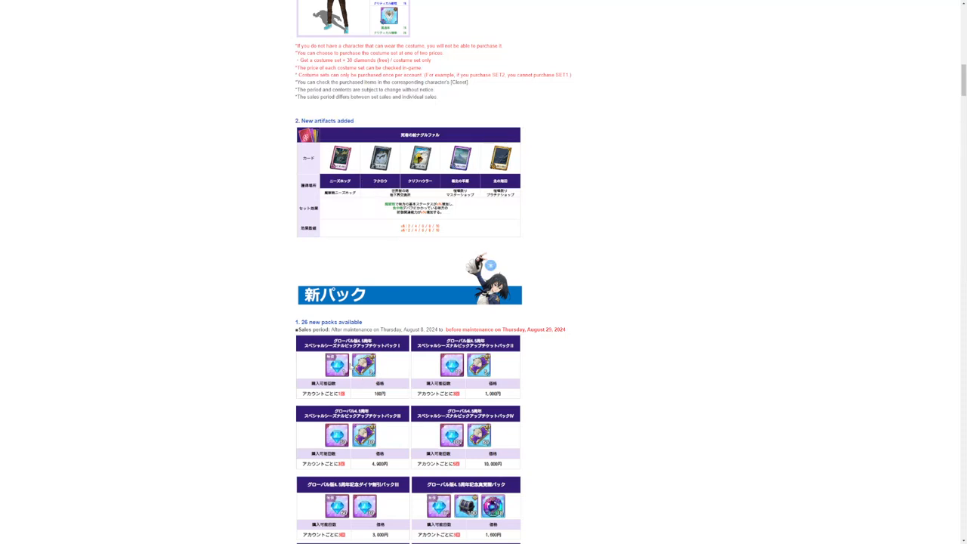
scroll("down", 3)
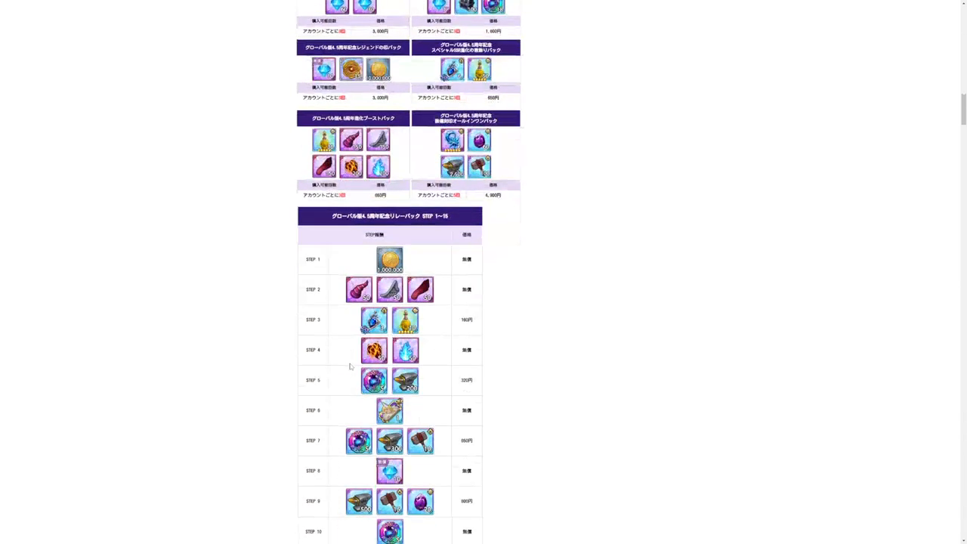
scroll("down", 3)
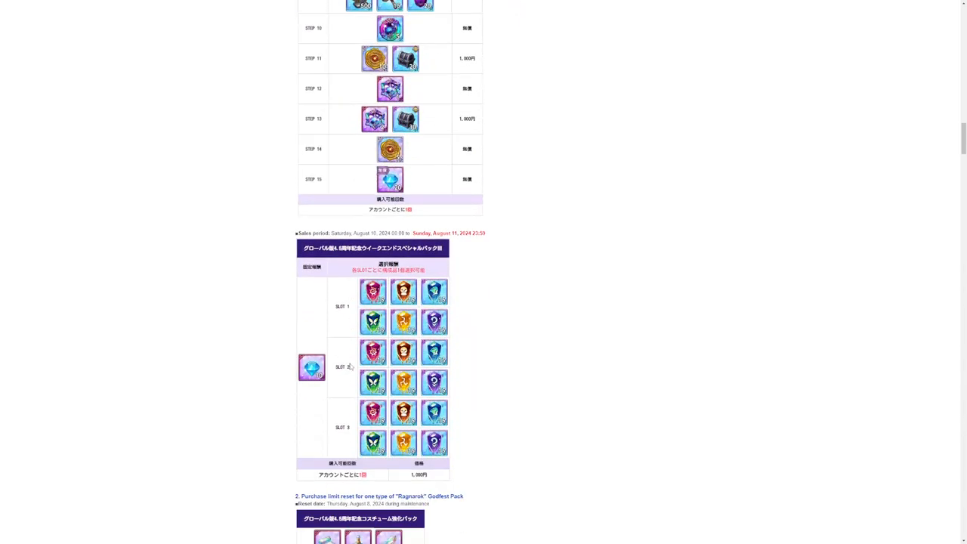
scroll("down", 3)
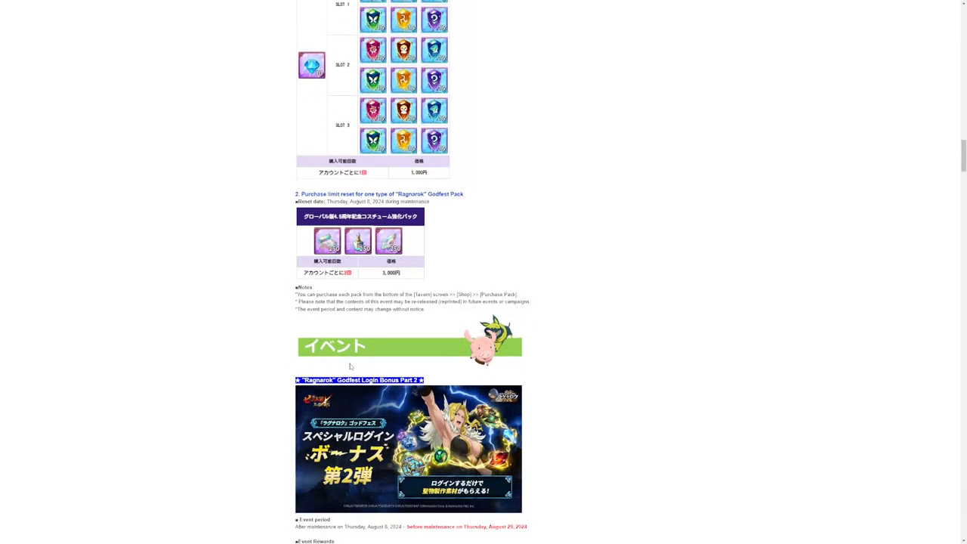
scroll("down", 3)
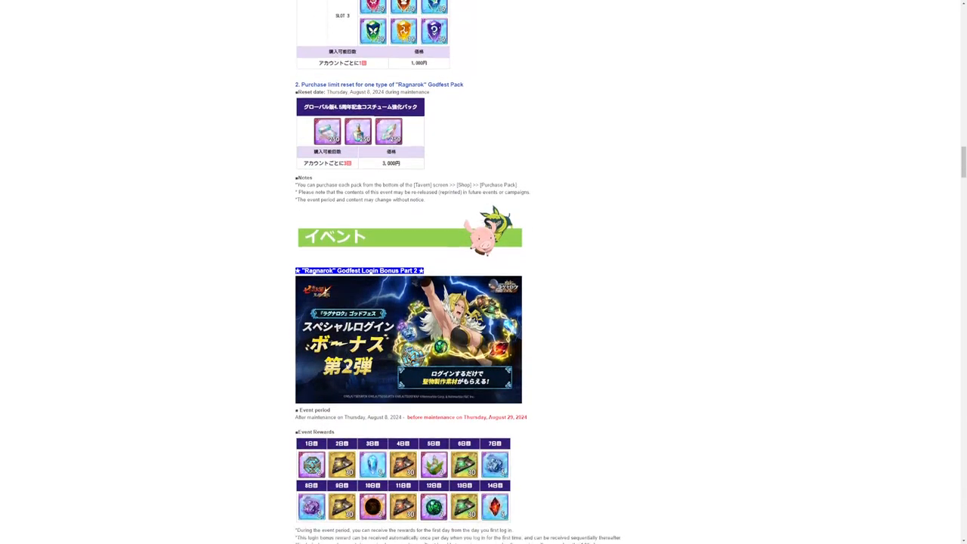
scroll("down", 3)
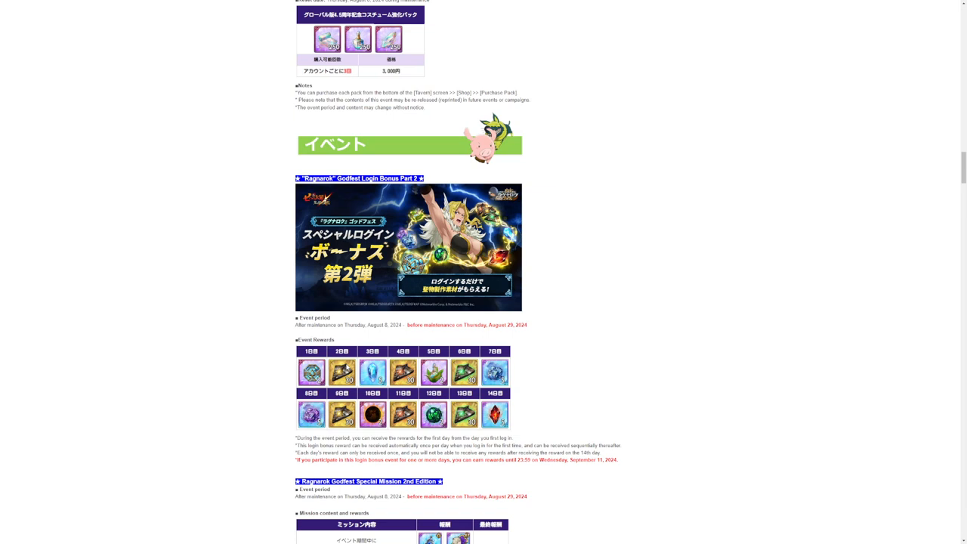
mouse_move(334, 186)
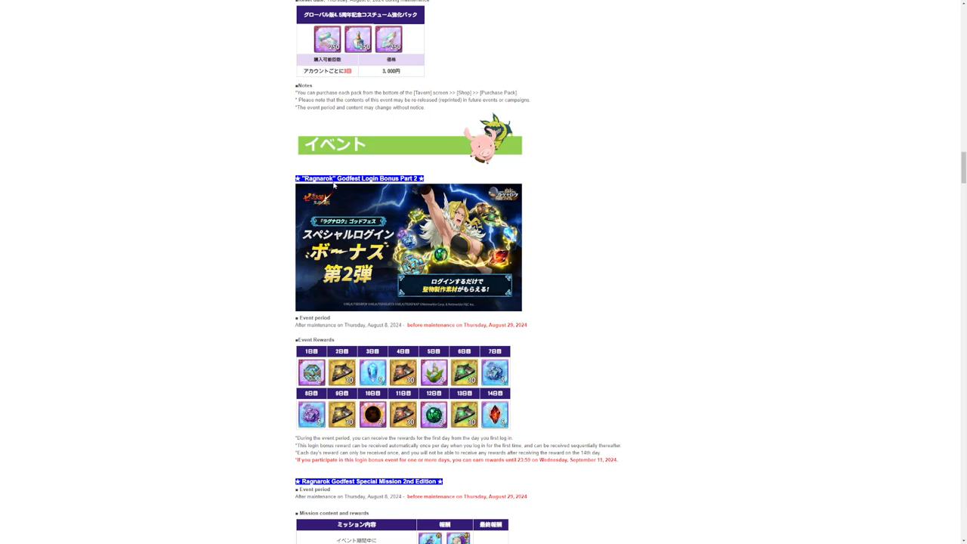
mouse_move(390, 187)
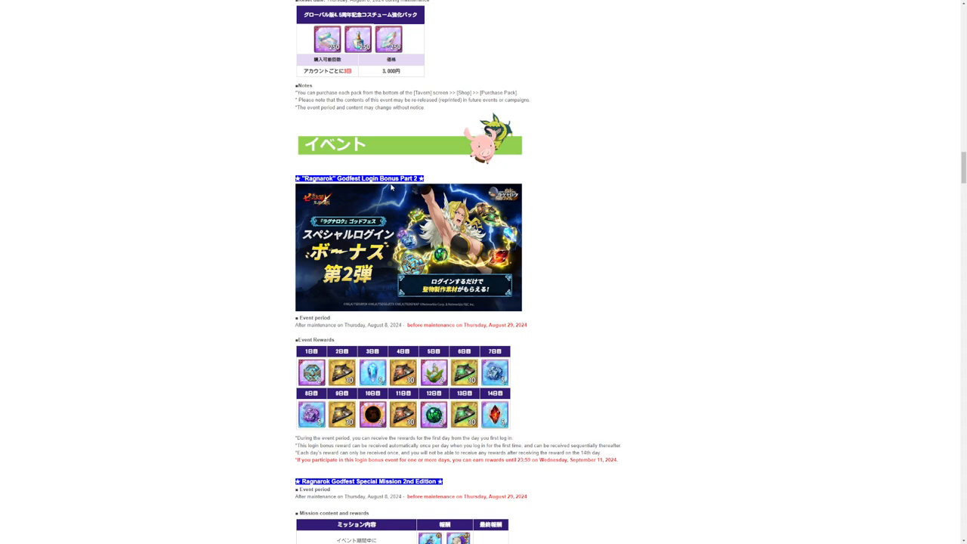
mouse_move(353, 391)
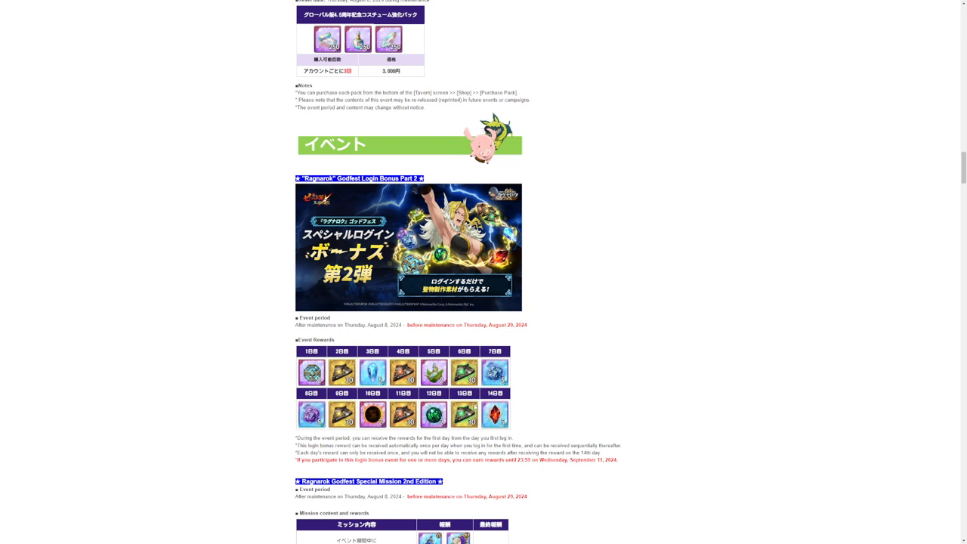
scroll("down", 3)
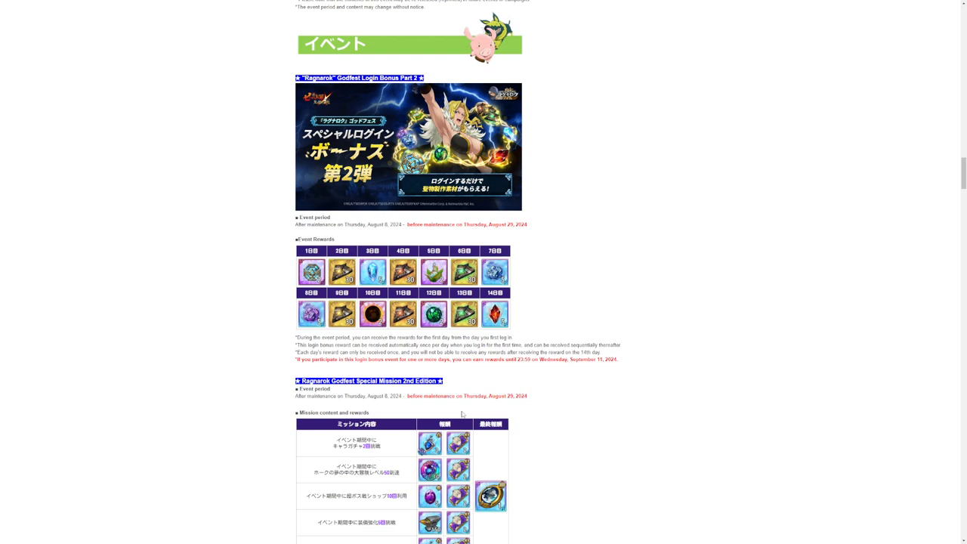
scroll("down", 3)
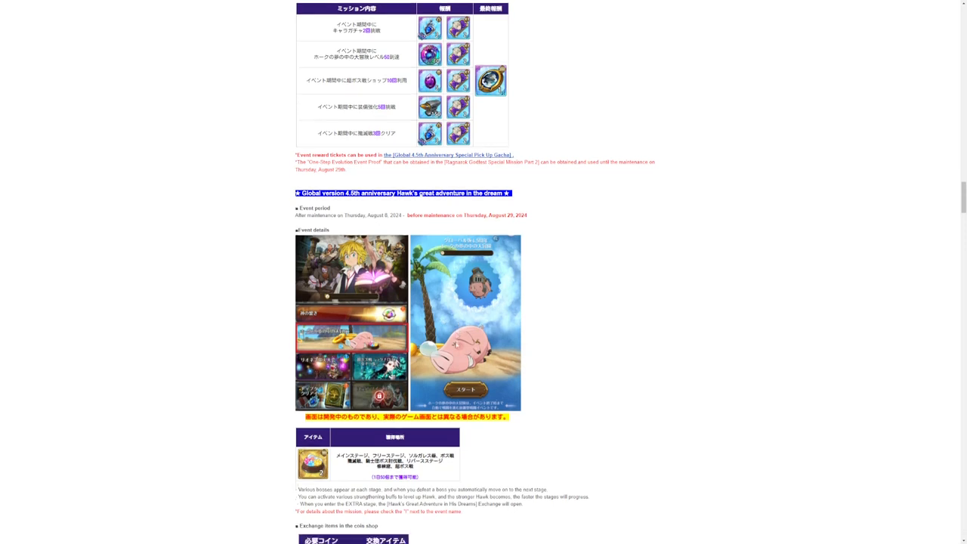
scroll("down", 3)
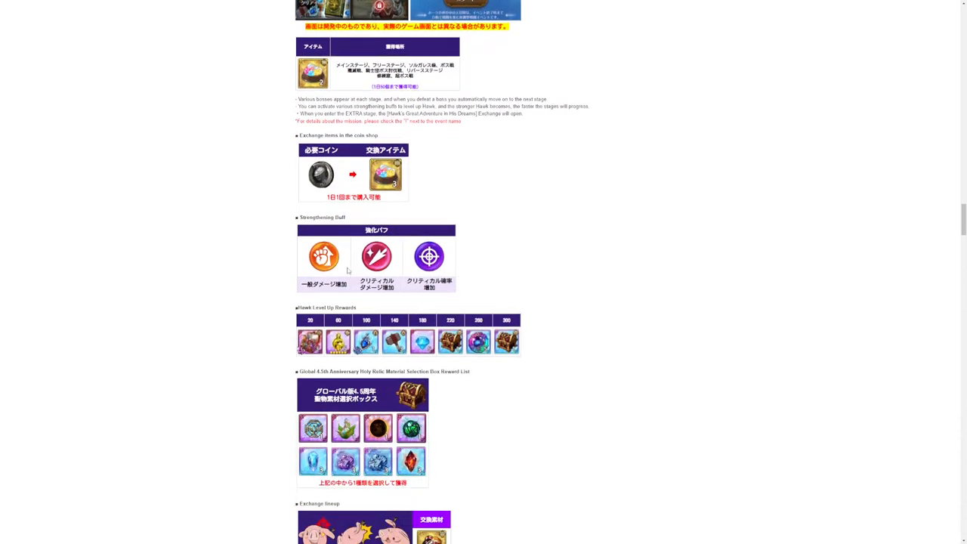
scroll("down", 3)
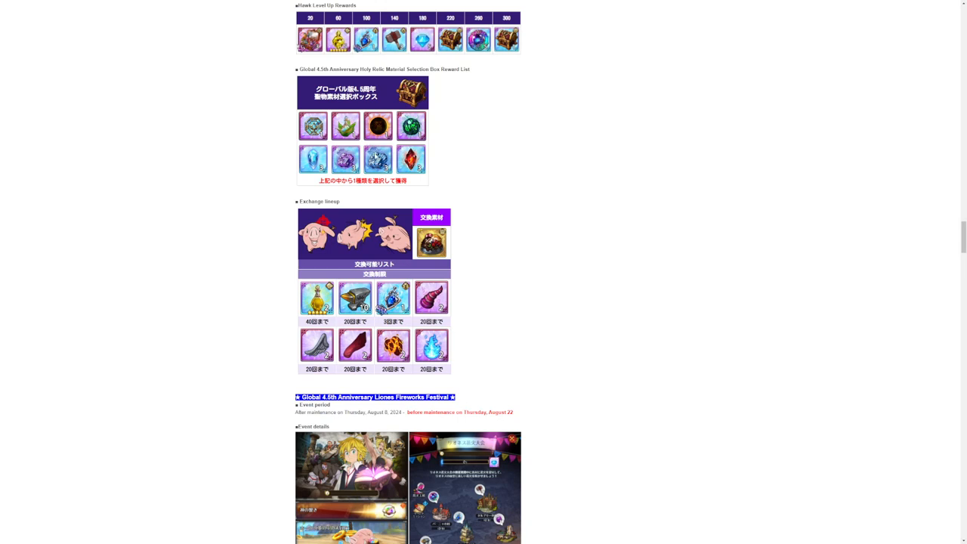
scroll("up", 3)
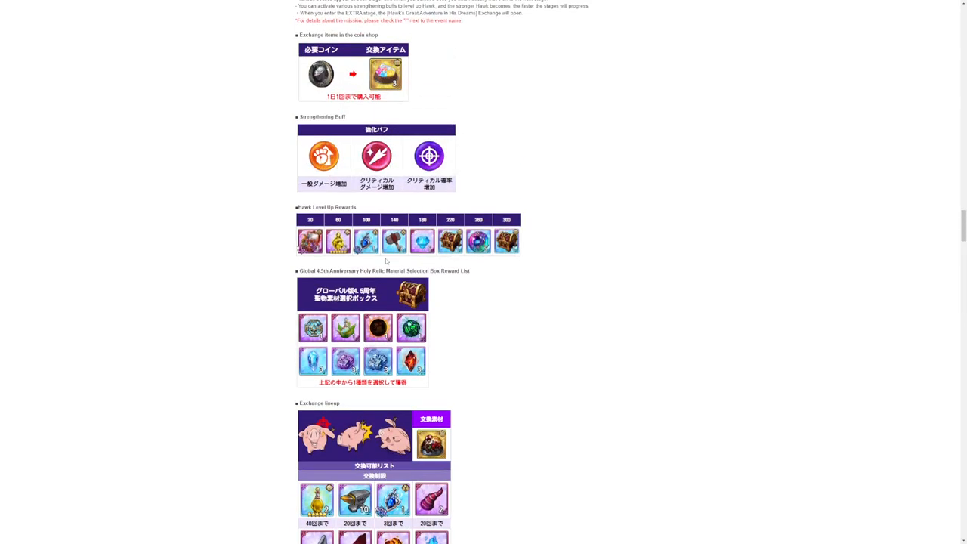
scroll("down", 3)
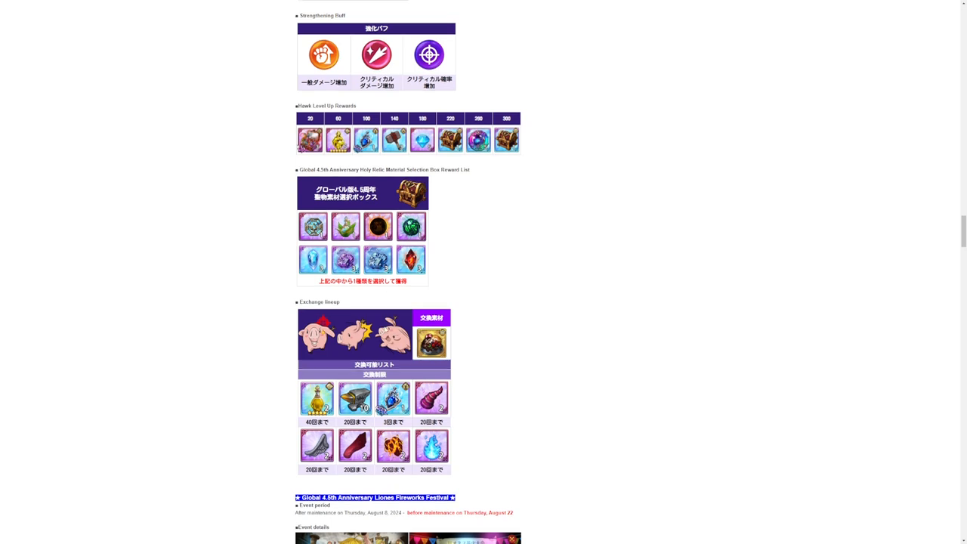
scroll("down", 3)
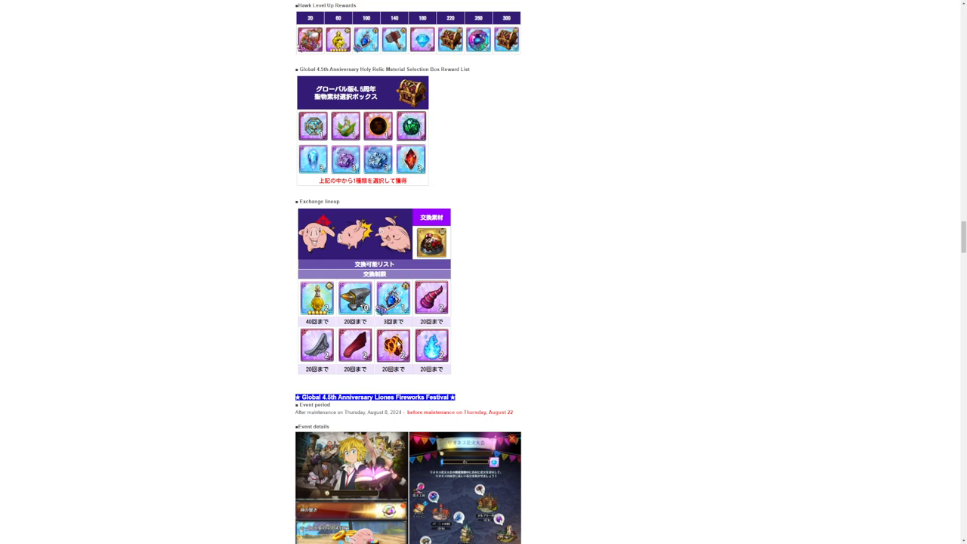
mouse_move(370, 244)
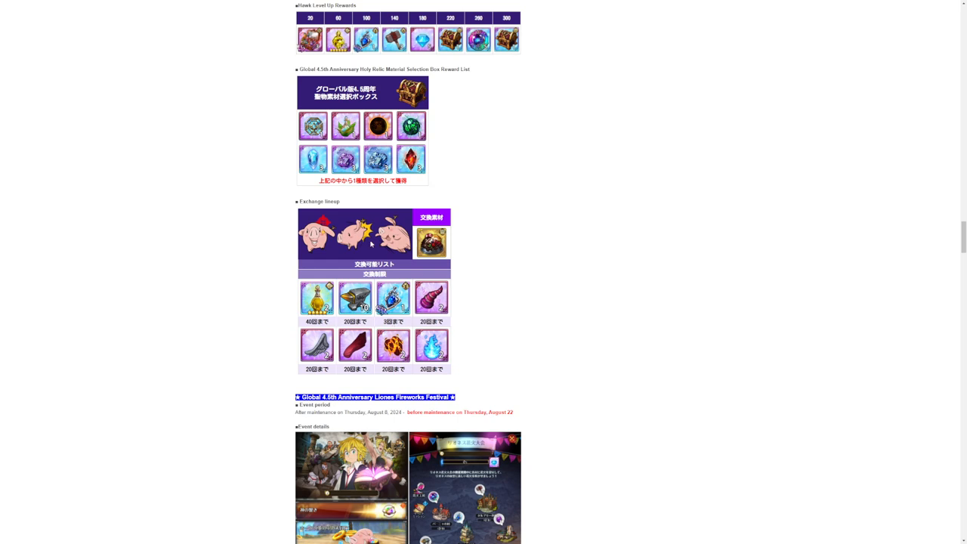
scroll("down", 3)
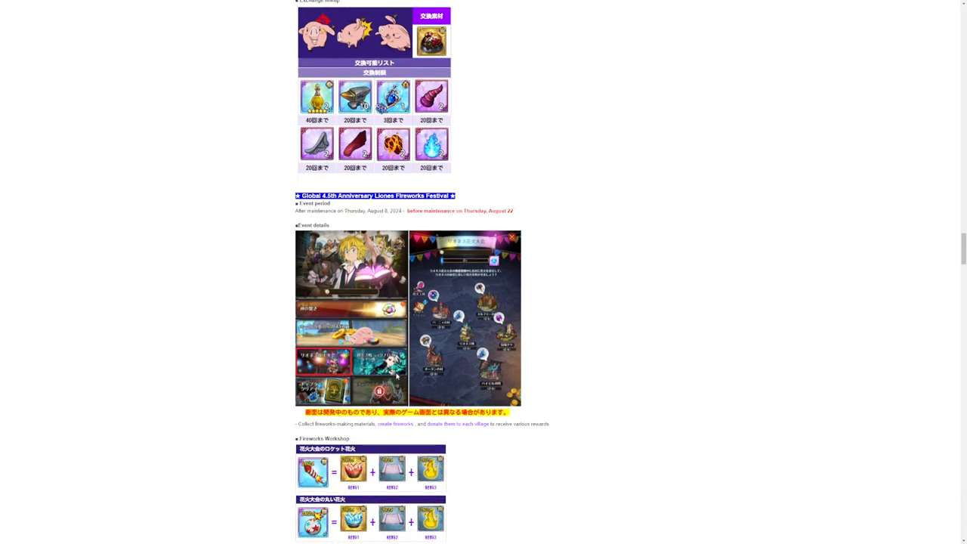
mouse_move(430, 371)
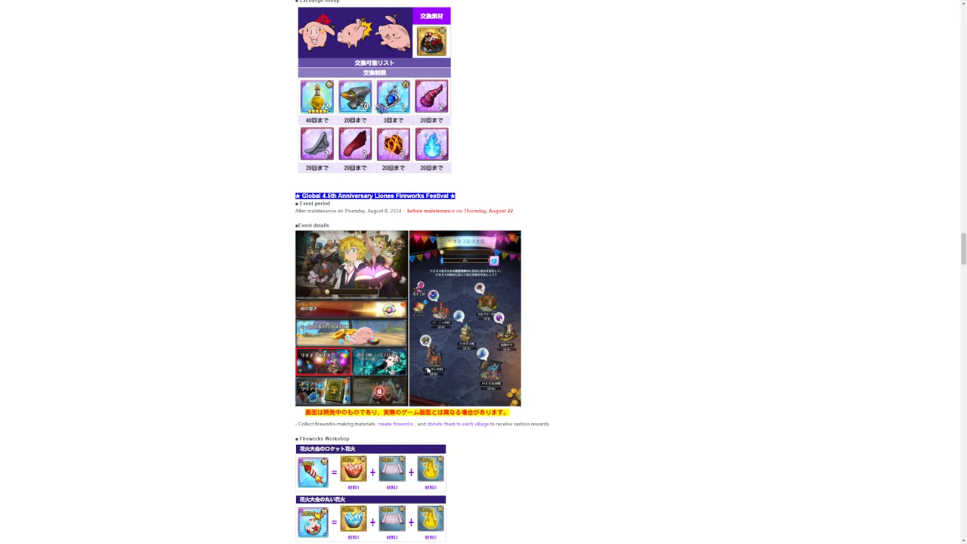
scroll("down", 3)
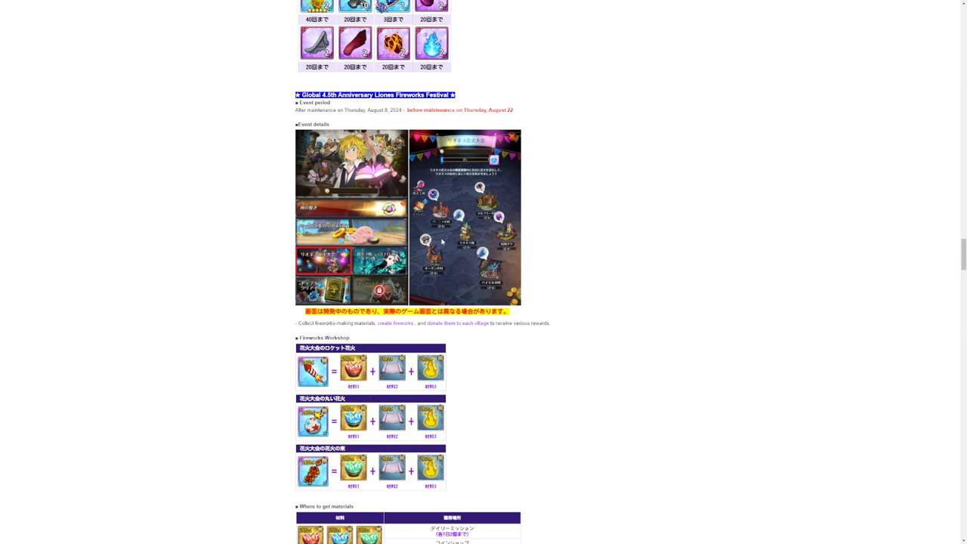
mouse_move(449, 242)
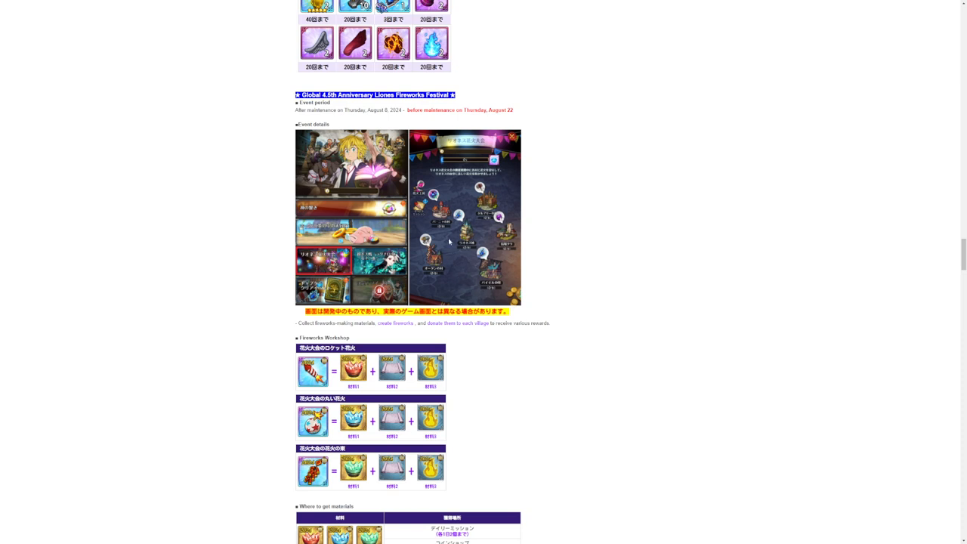
scroll("down", 3)
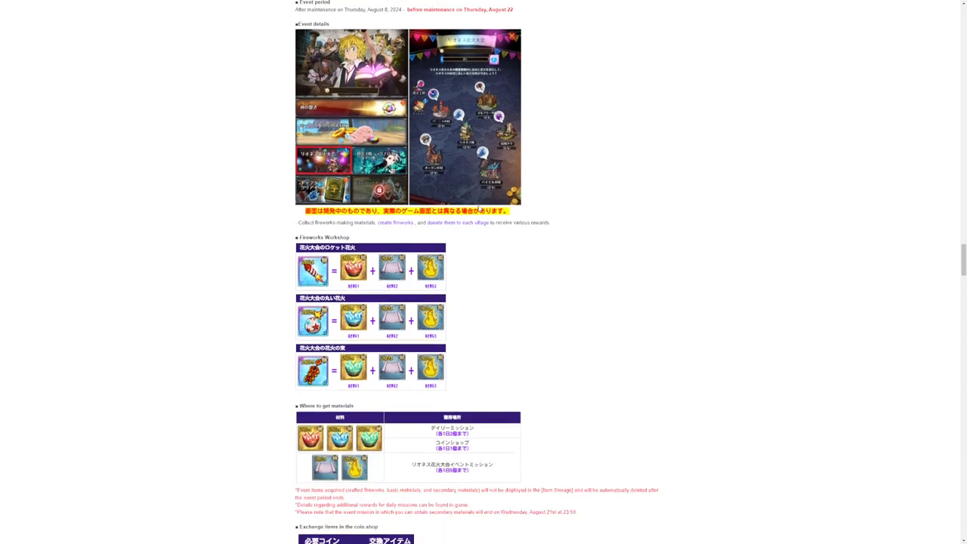
scroll("down", 3)
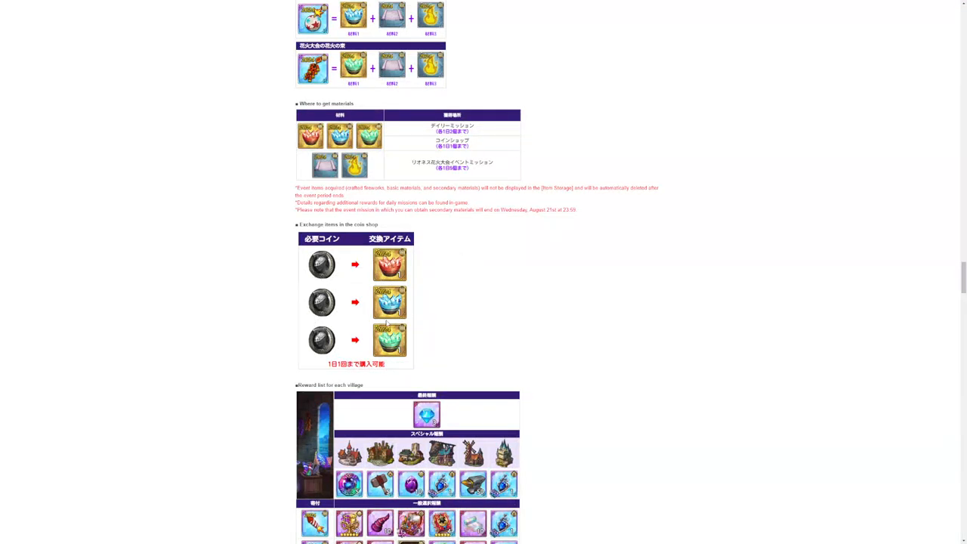
mouse_move(385, 330)
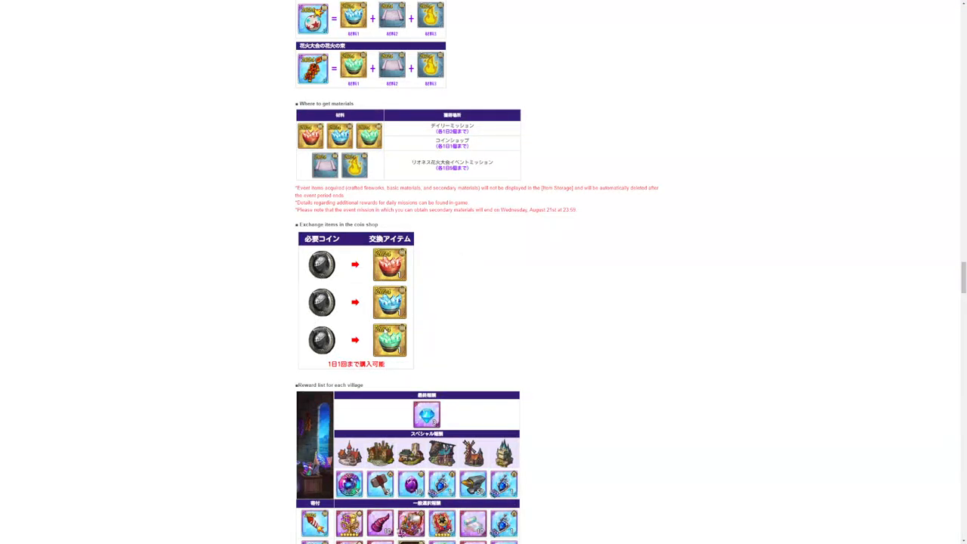
scroll("down", 3)
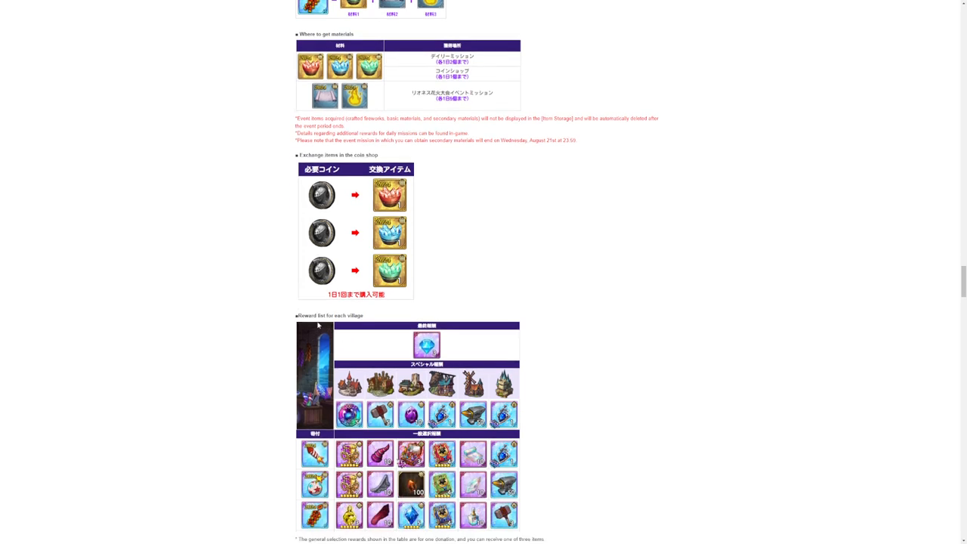
scroll("down", 3)
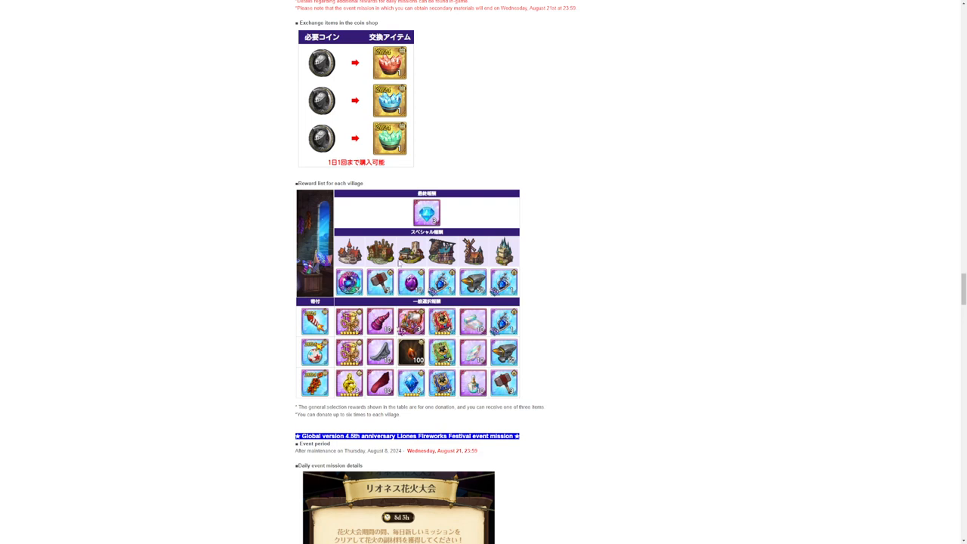
mouse_move(413, 344)
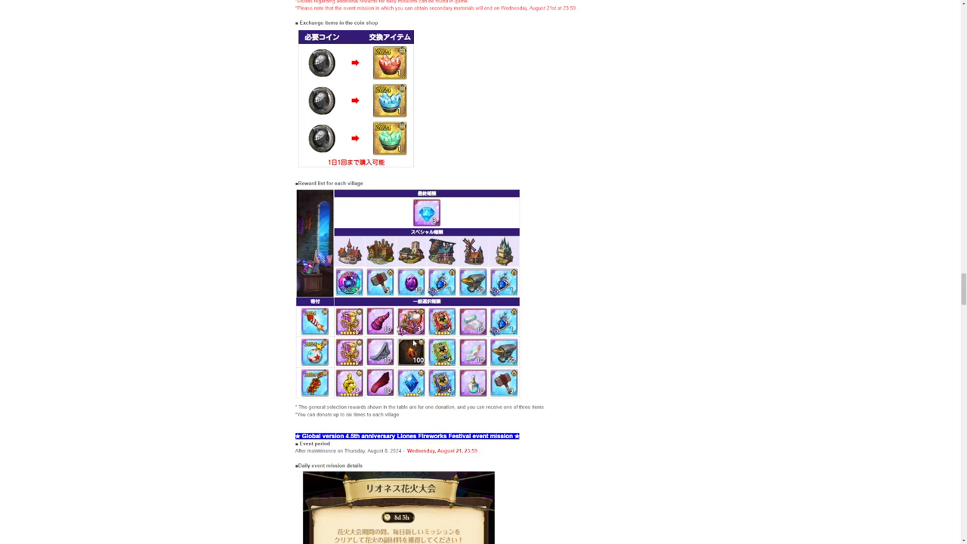
scroll("down", 3)
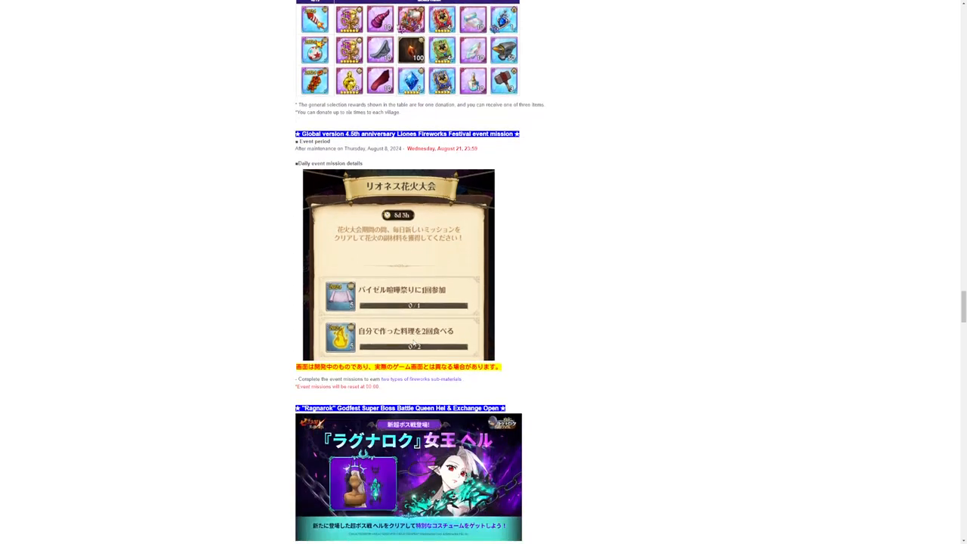
scroll("down", 3)
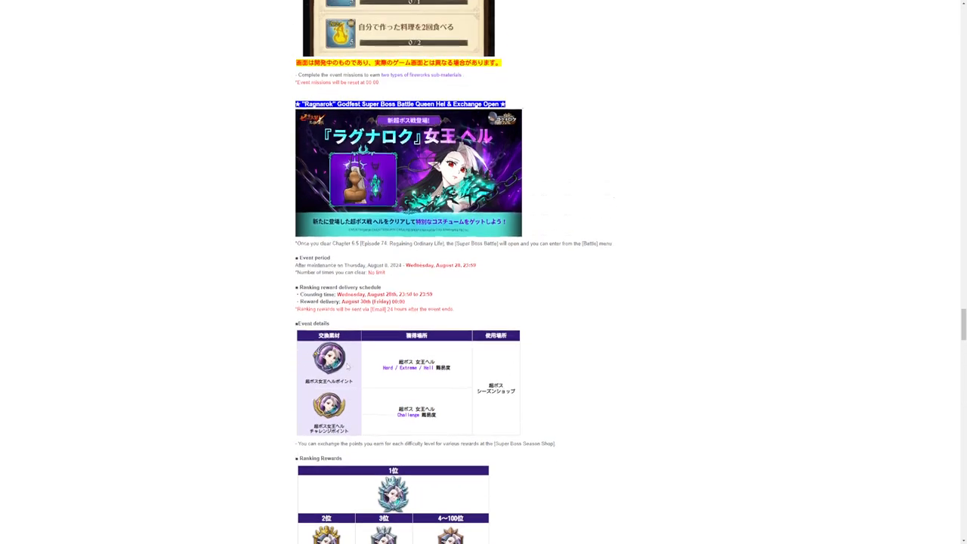
scroll("down", 3)
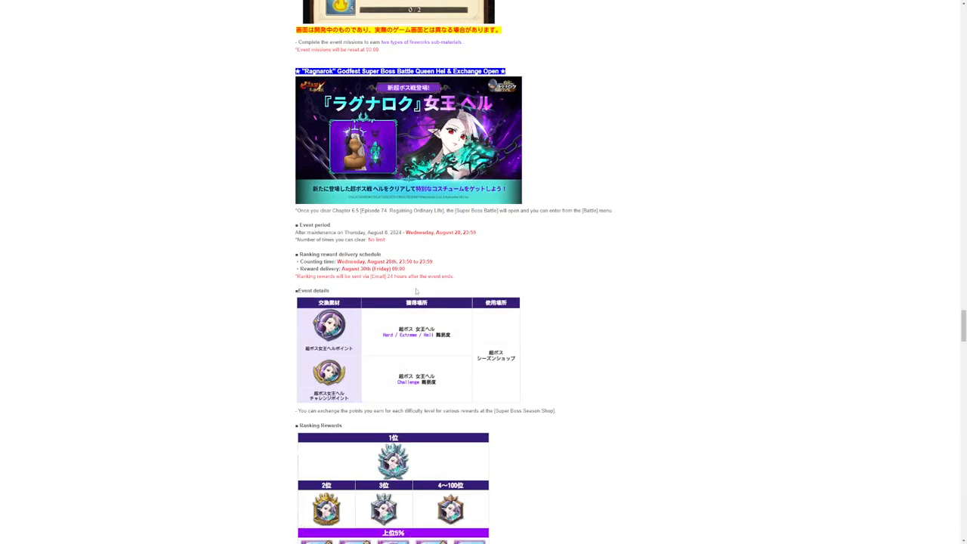
scroll("down", 3)
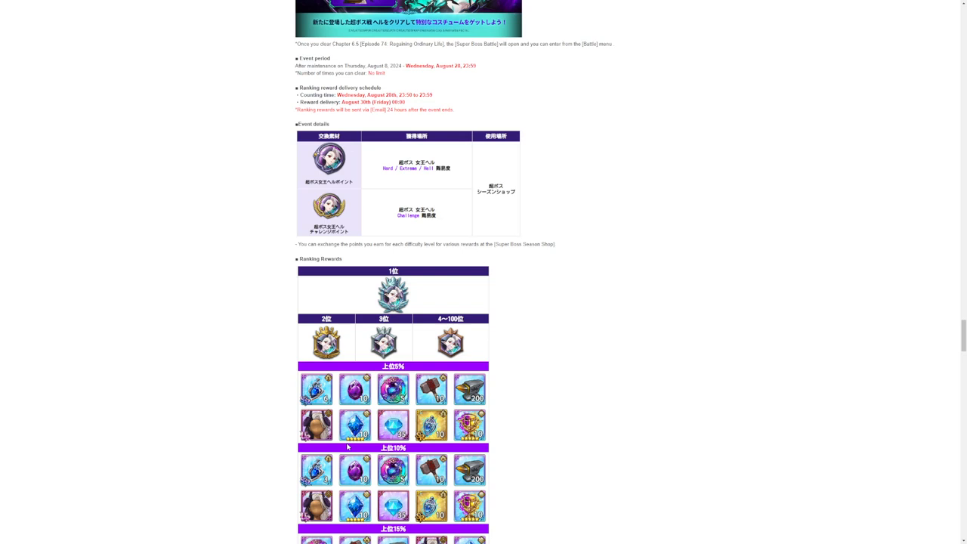
scroll("down", 3)
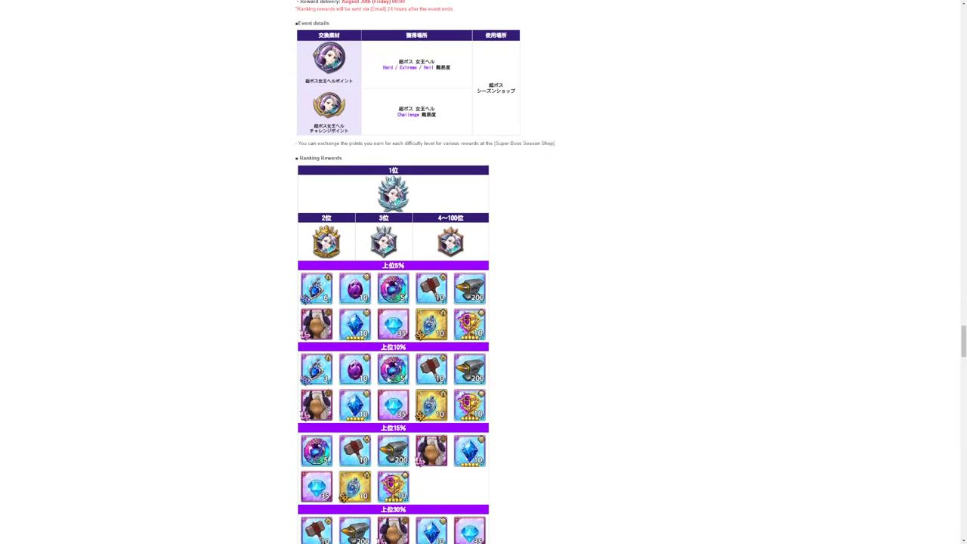
scroll("down", 3)
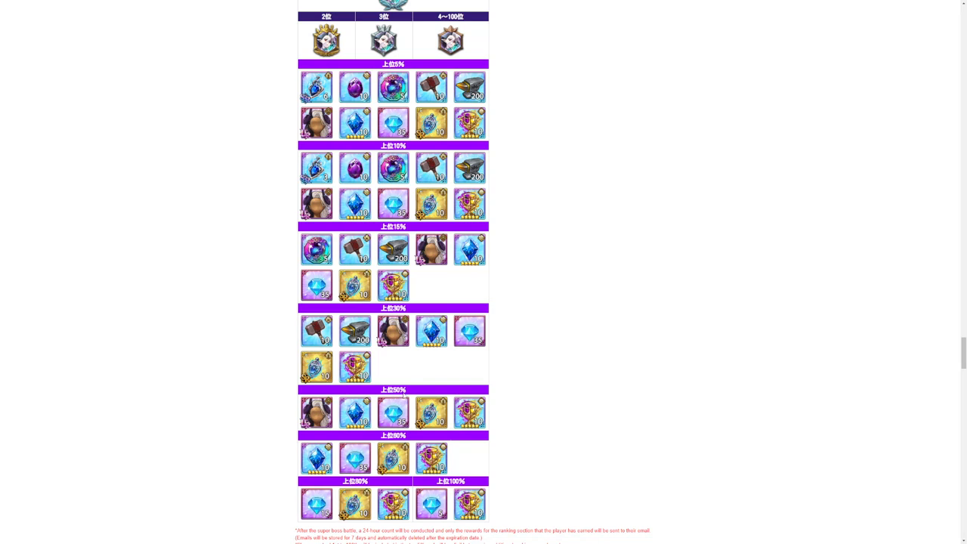
scroll("down", 3)
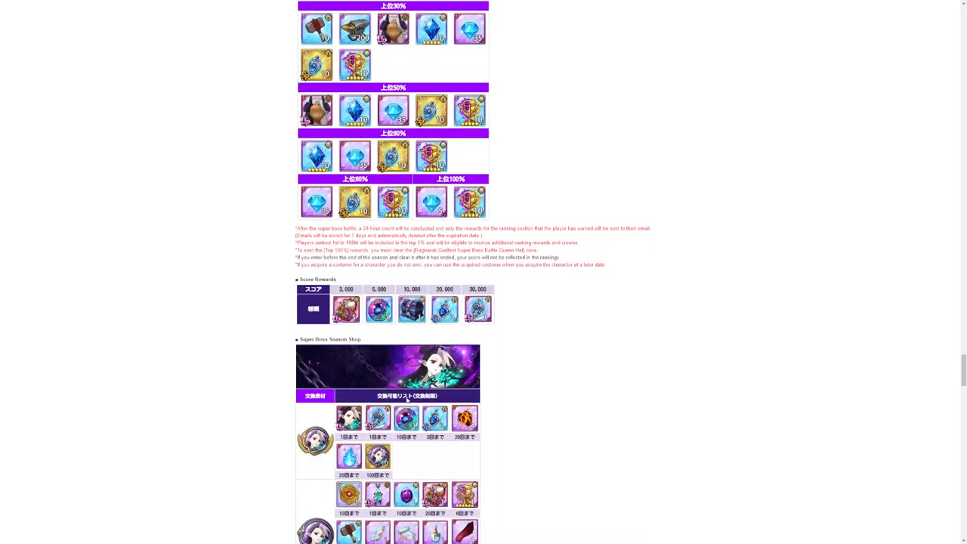
scroll("down", 3)
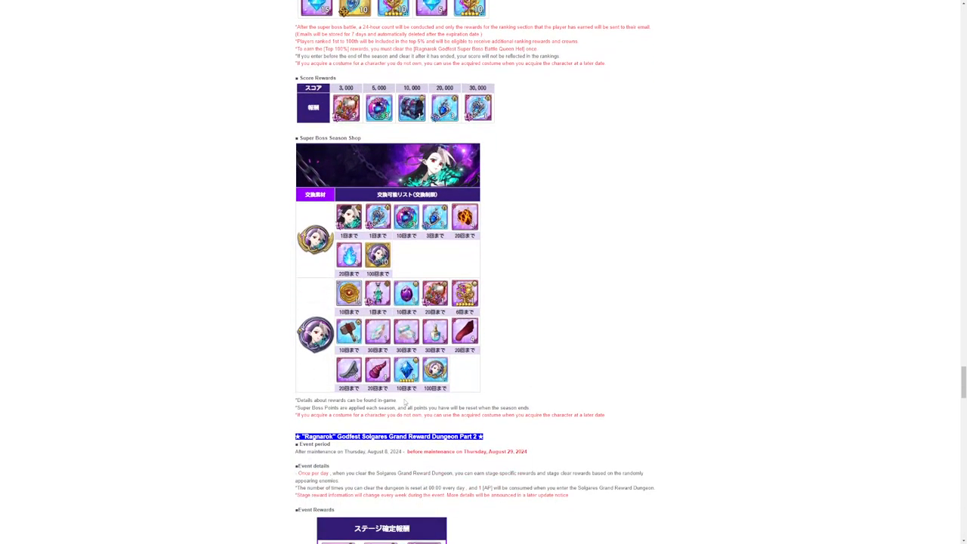
scroll("down", 3)
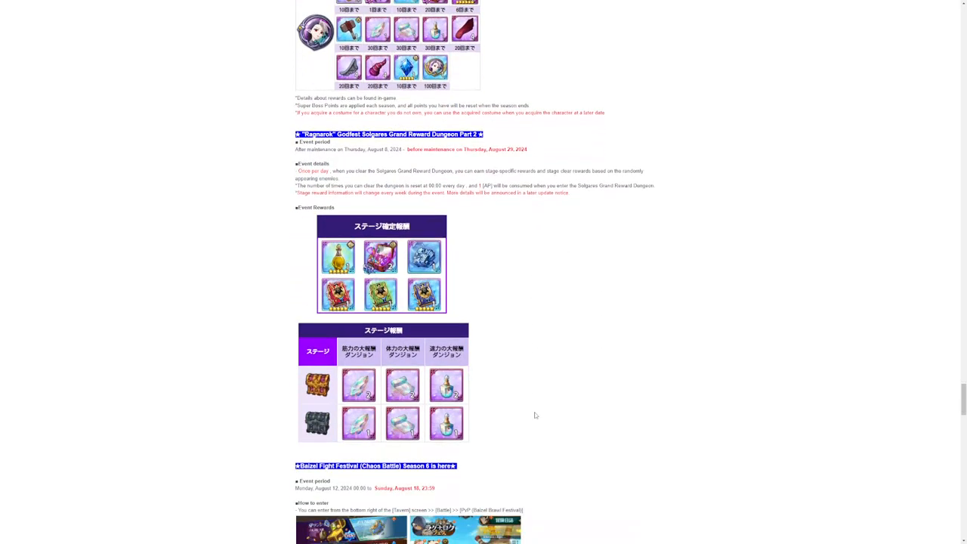
scroll("down", 3)
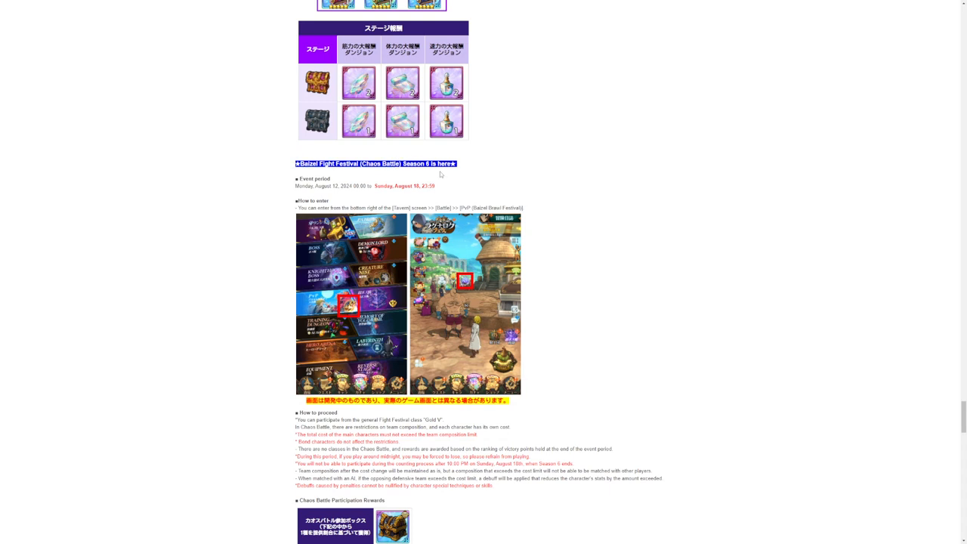
mouse_move(358, 345)
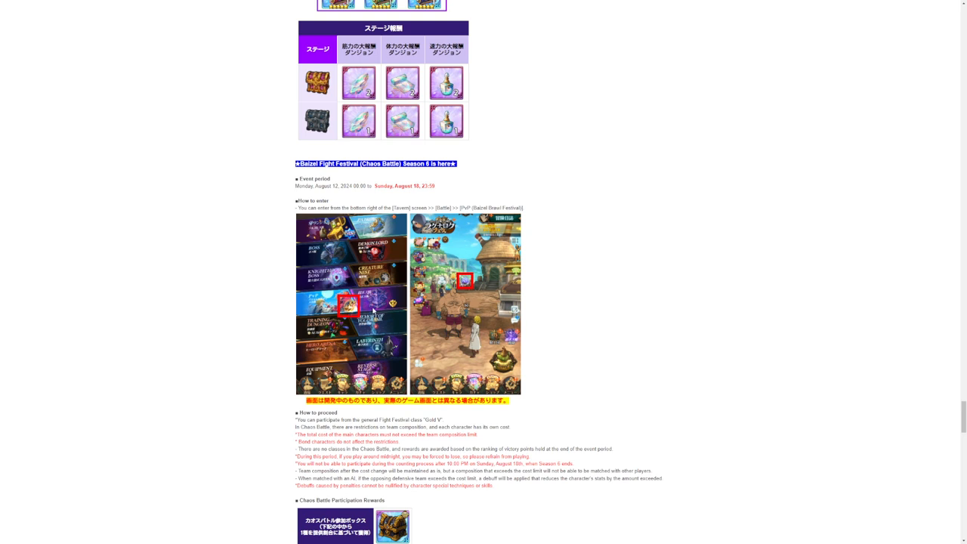
scroll("down", 3)
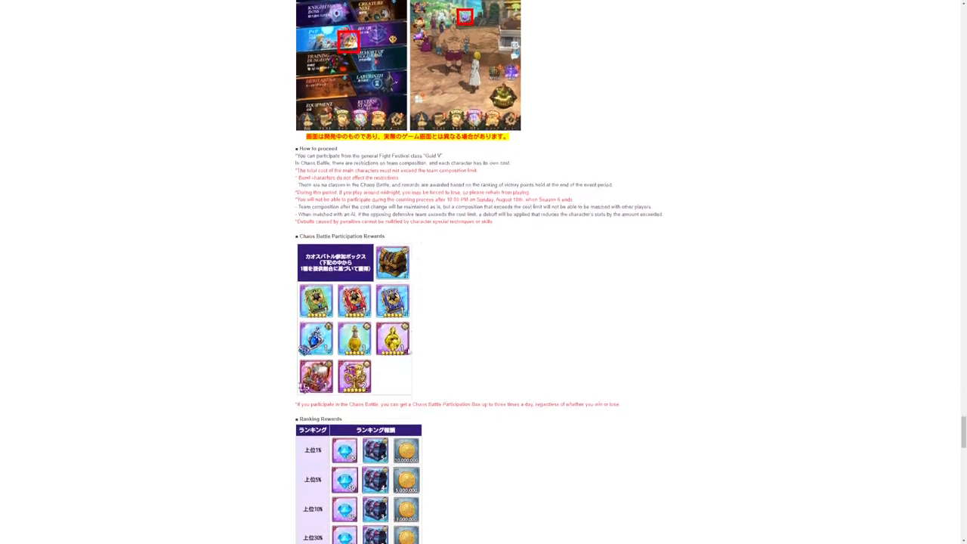
scroll("down", 3)
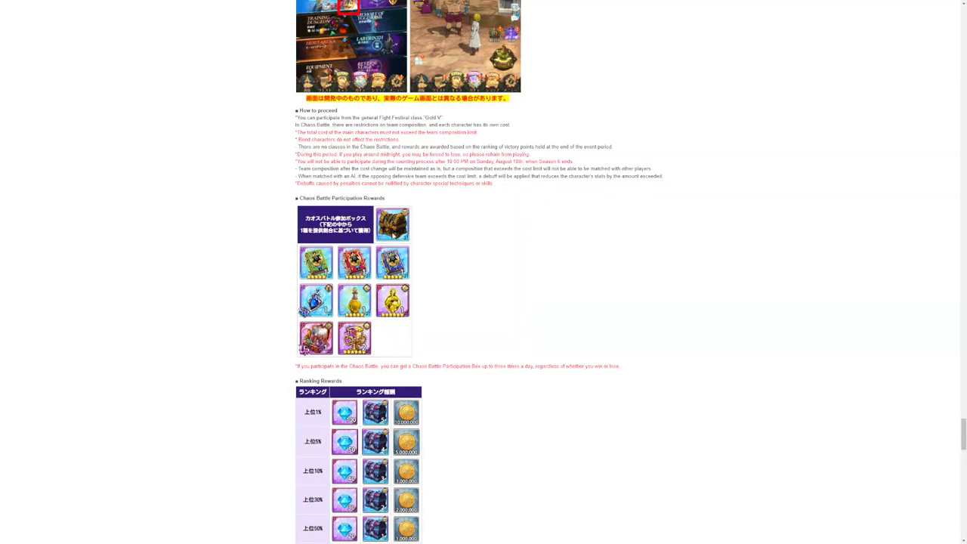
scroll("down", 3)
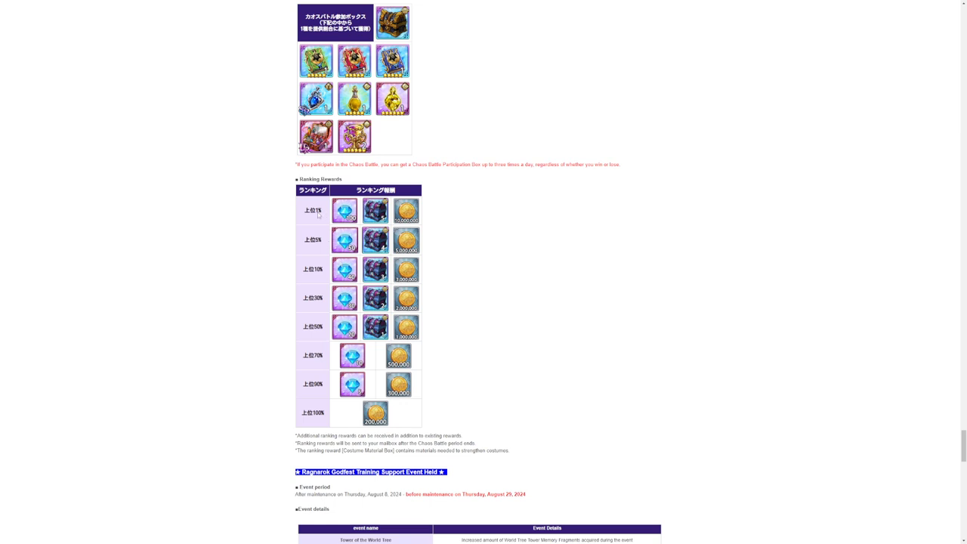
mouse_move(392, 233)
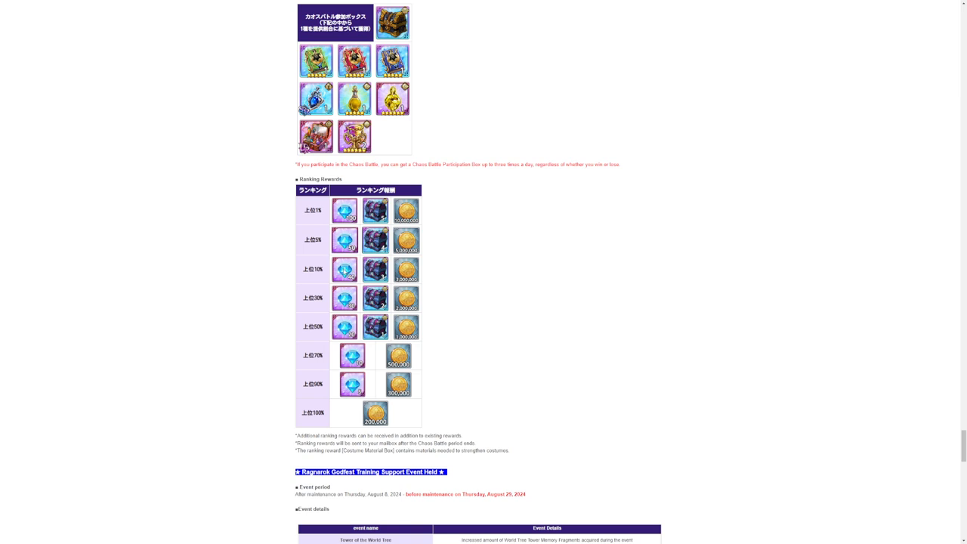
scroll("down", 3)
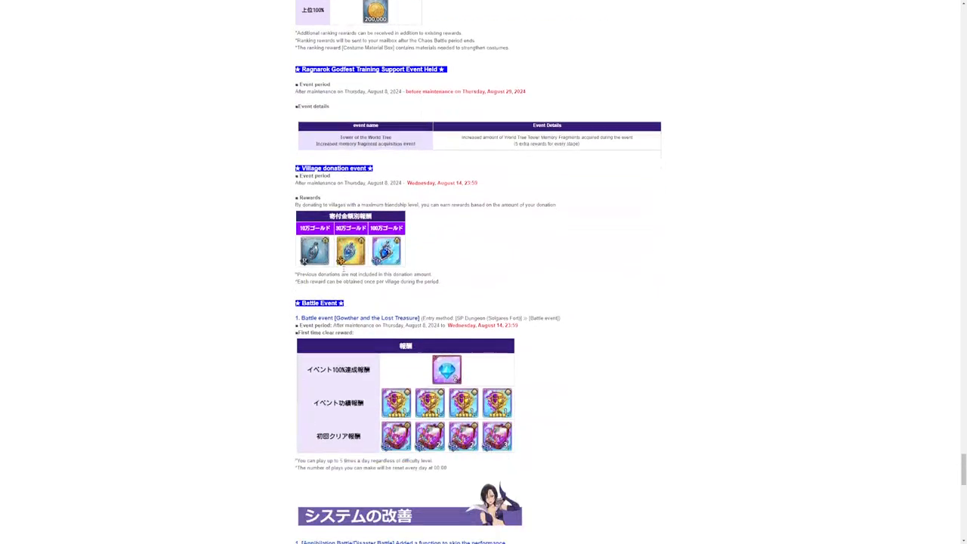
scroll("down", 3)
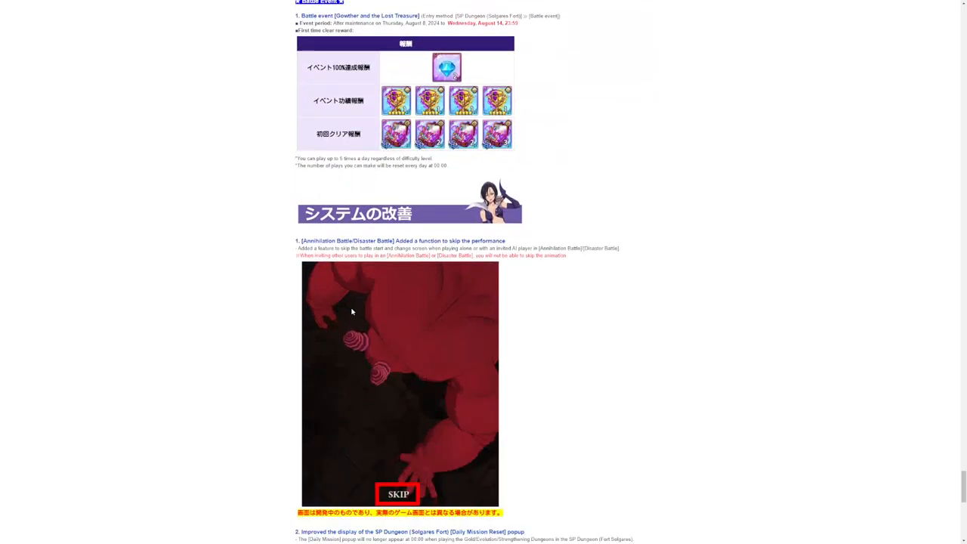
scroll("down", 3)
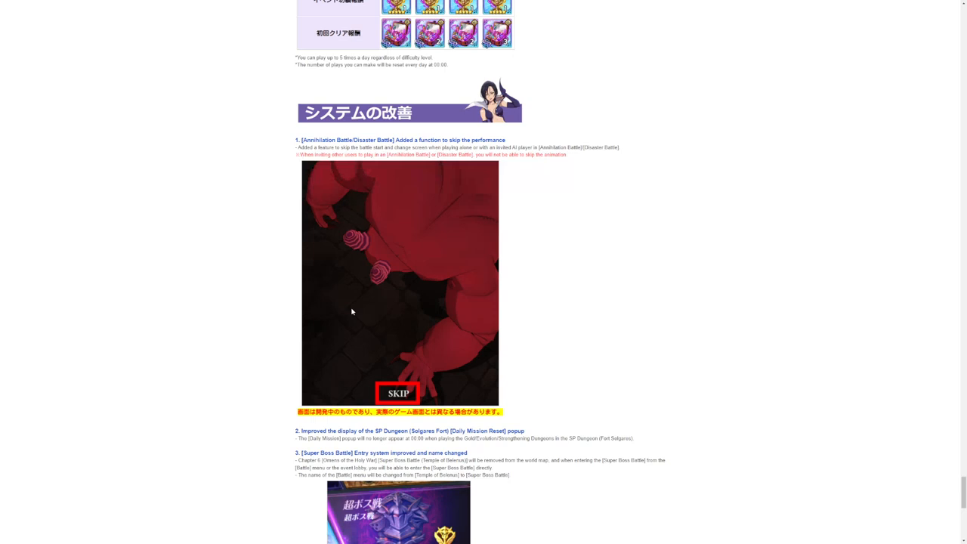
scroll("down", 3)
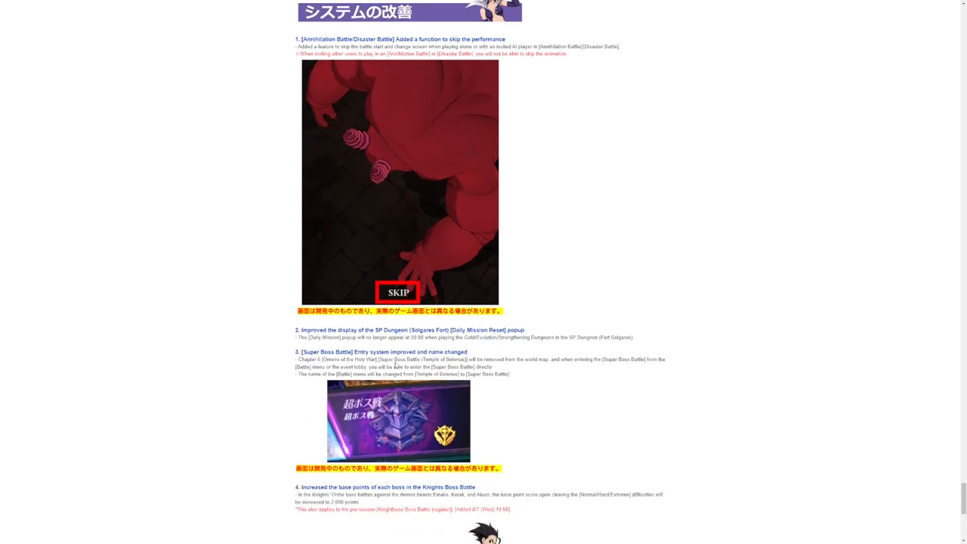
scroll("up", 3)
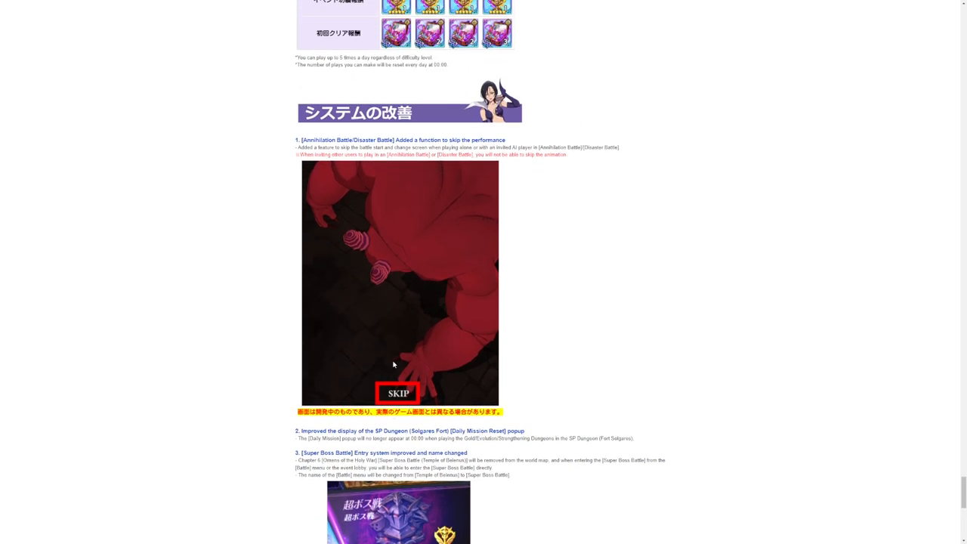
mouse_move(382, 342)
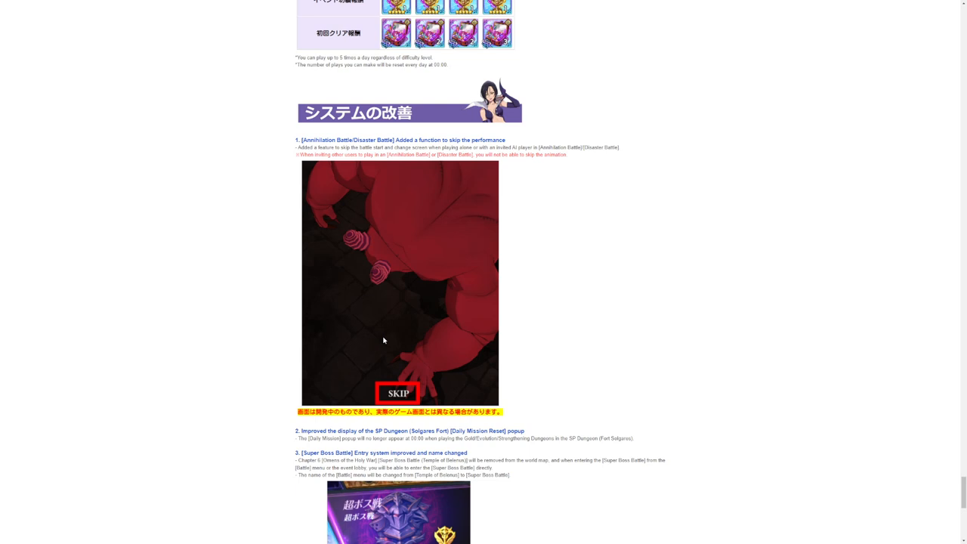
mouse_move(384, 234)
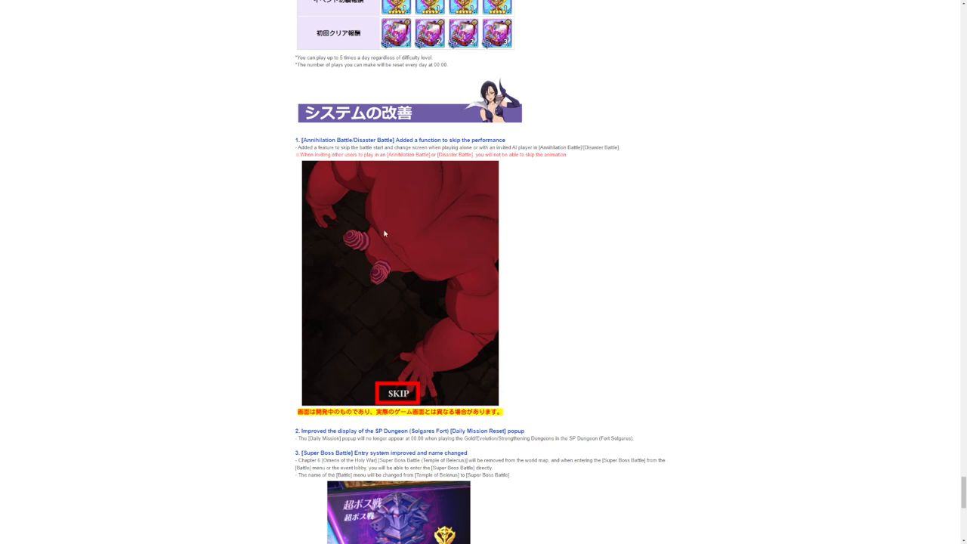
mouse_move(373, 228)
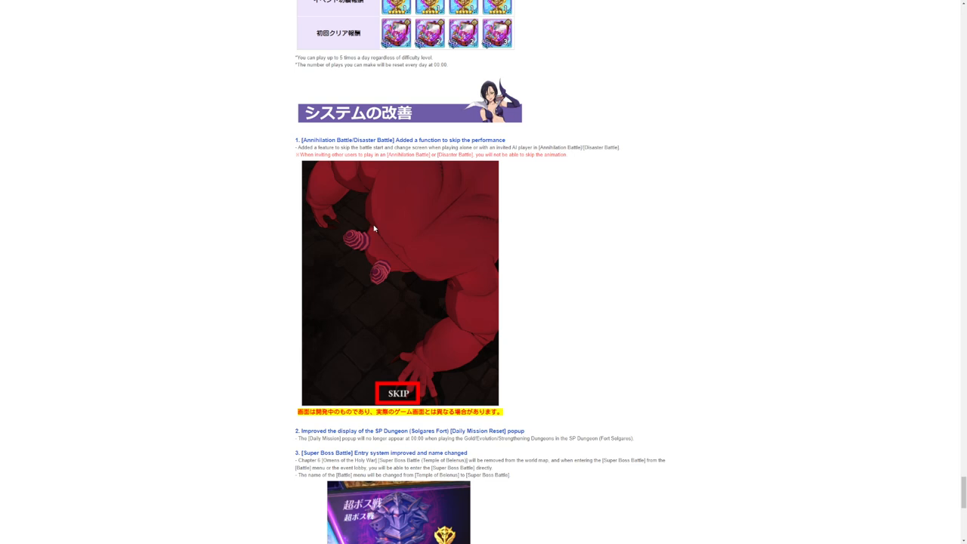
mouse_move(409, 275)
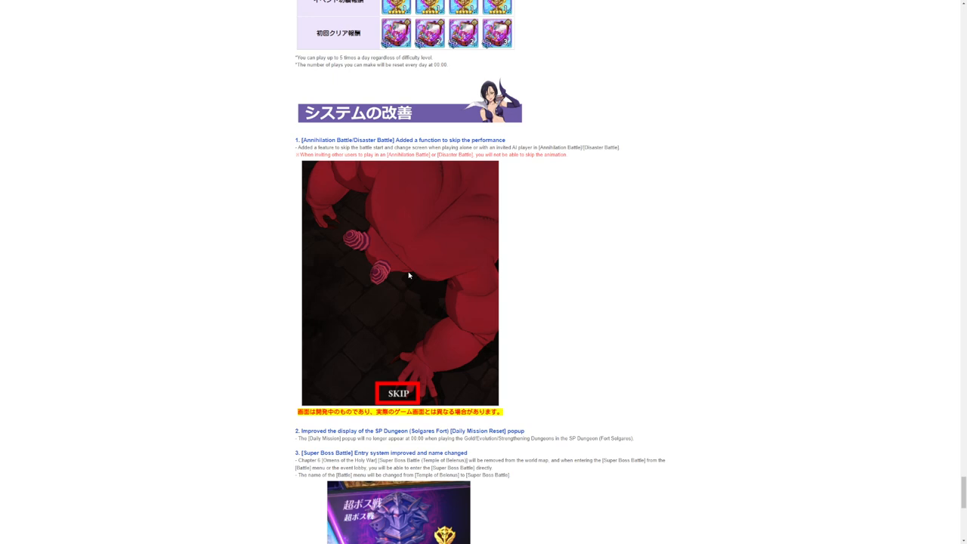
scroll("down", 3)
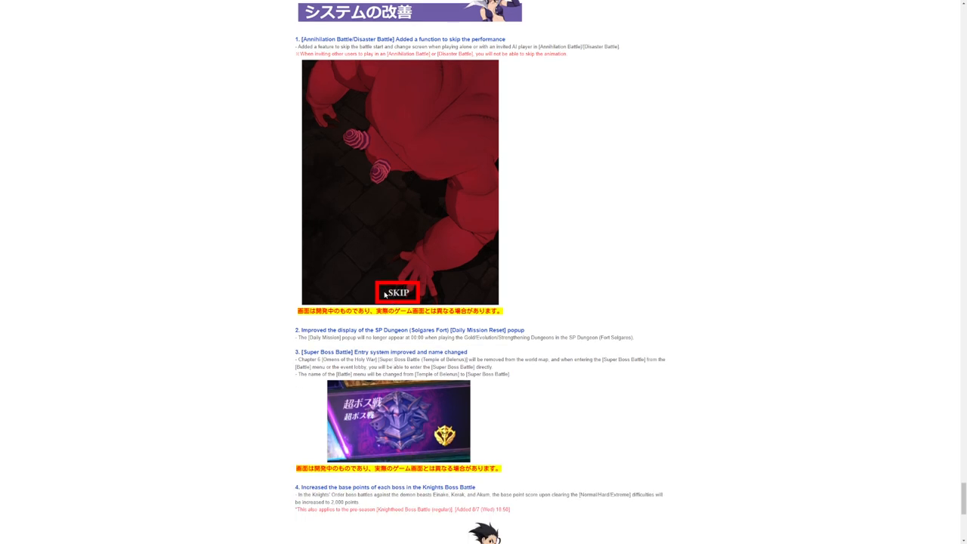
mouse_move(242, 290)
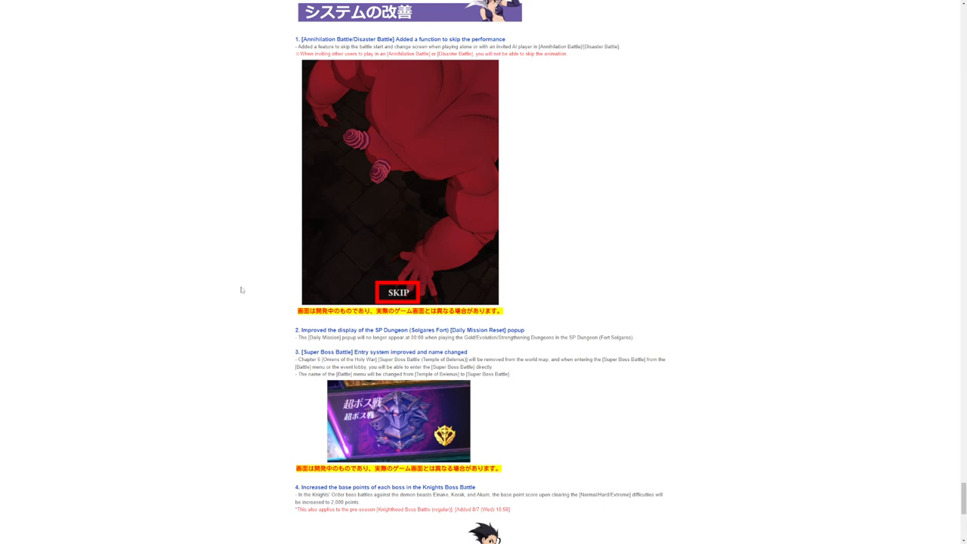
scroll("down", 3)
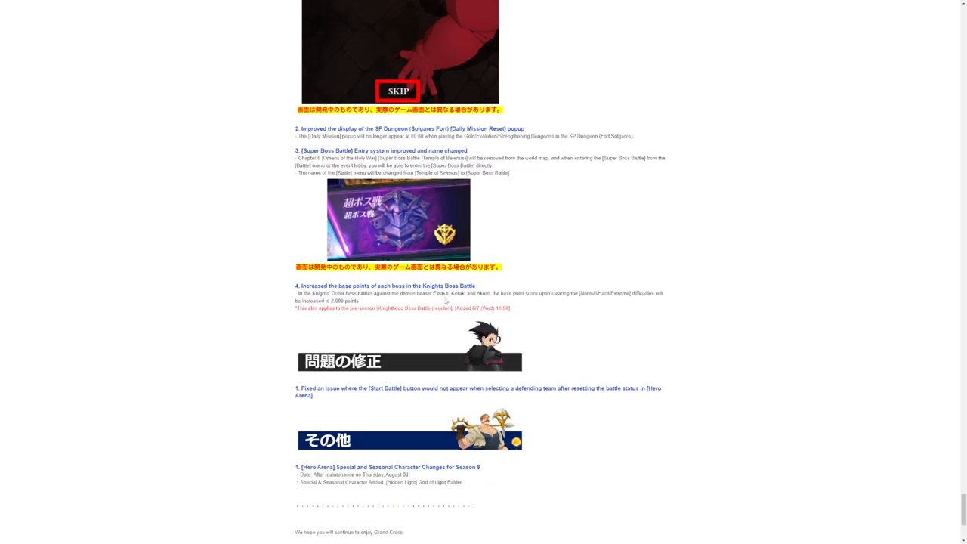
scroll("up", 3)
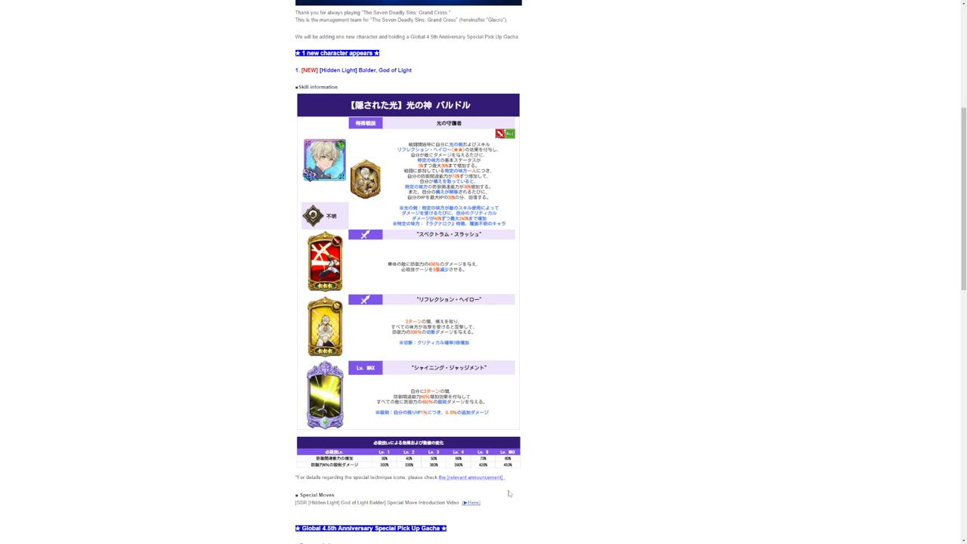
mouse_move(288, 220)
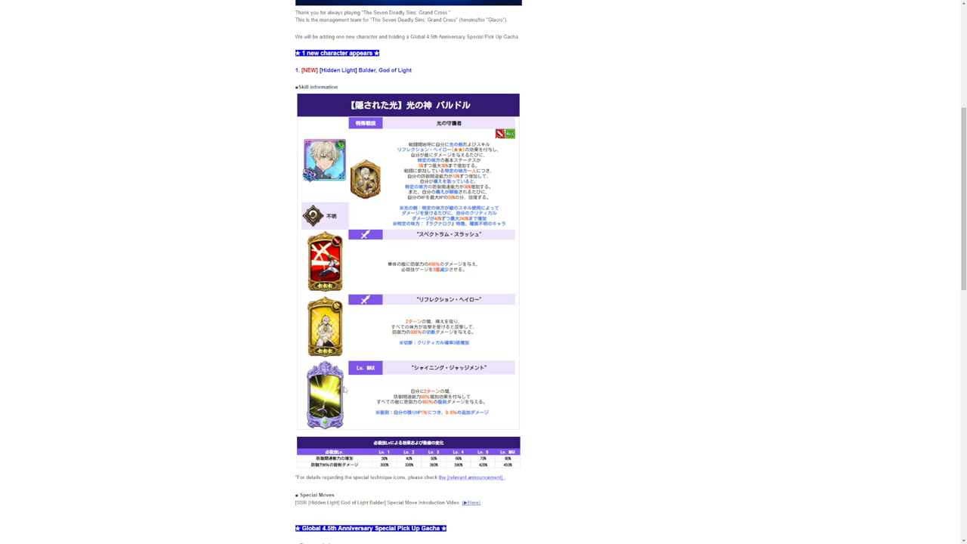
scroll("down", 3)
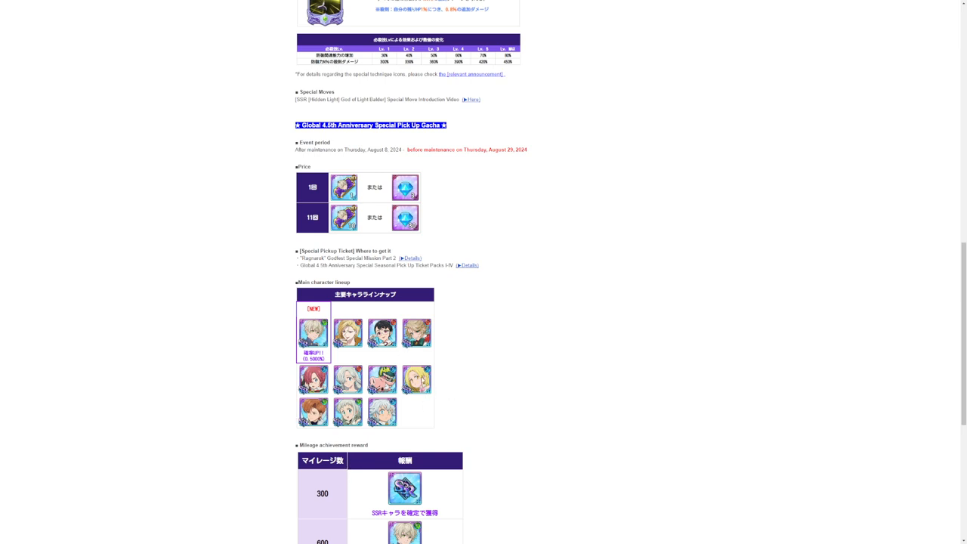
mouse_move(344, 352)
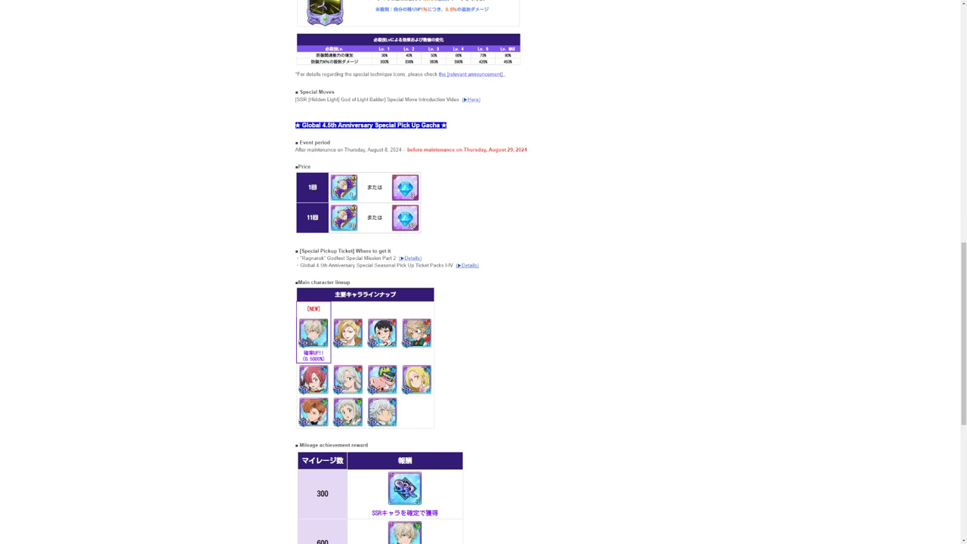
scroll("down", 3)
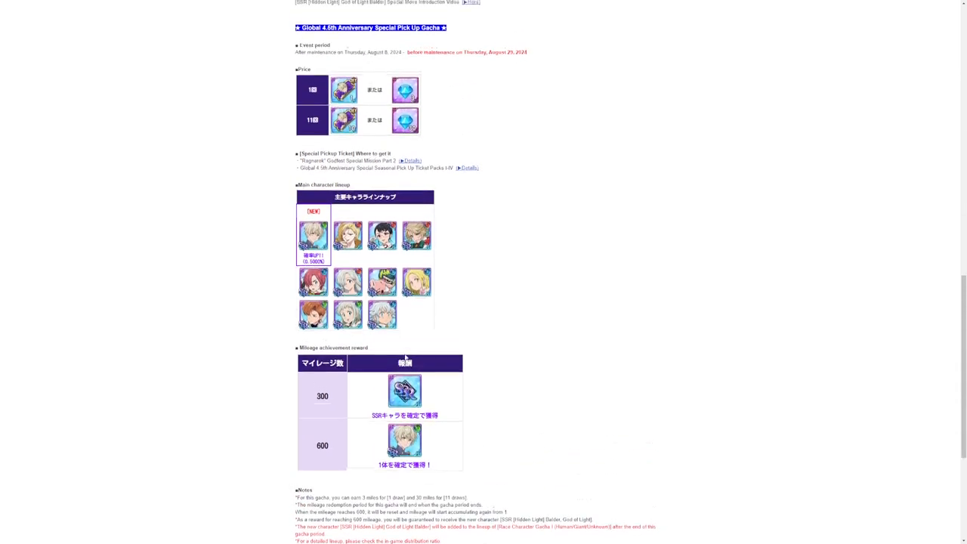
scroll("up", 3)
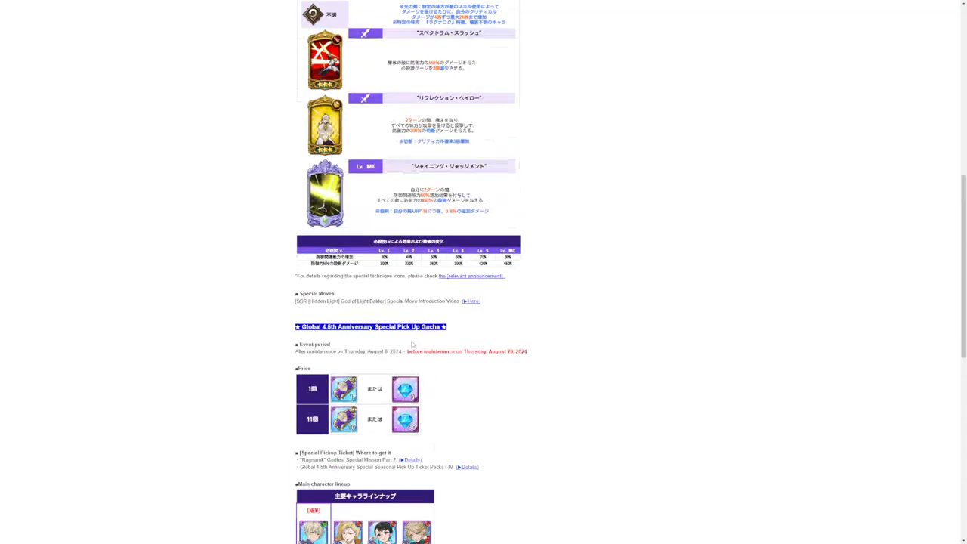
scroll("up", 3)
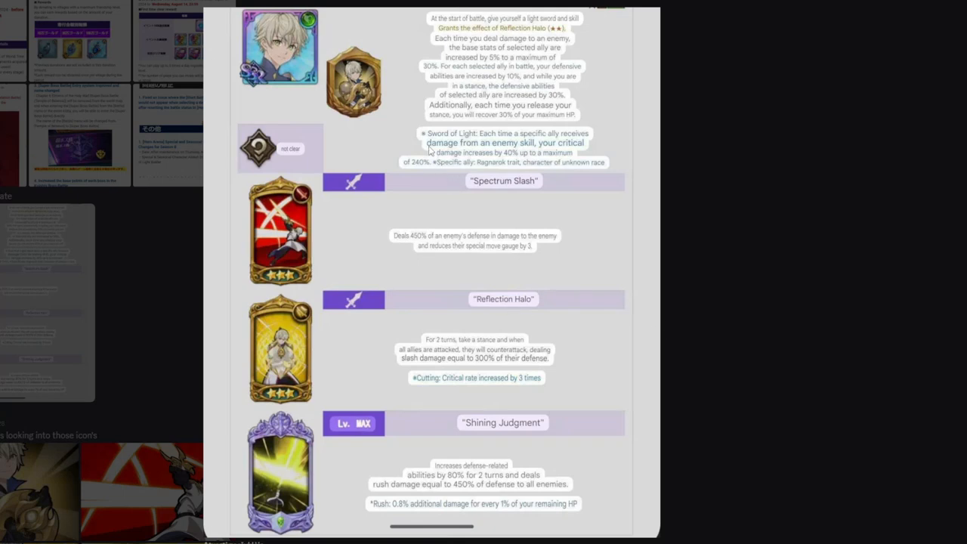
mouse_move(456, 34)
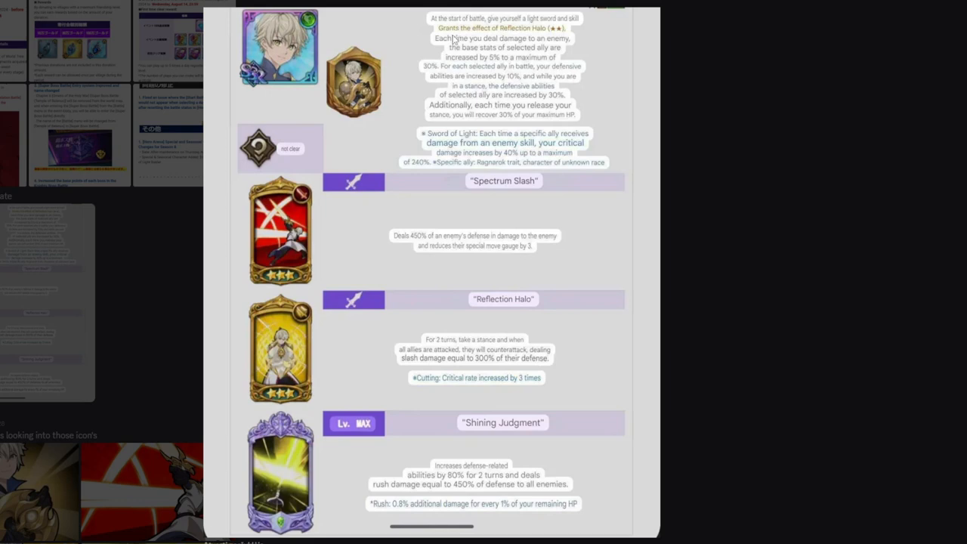
mouse_move(451, 27)
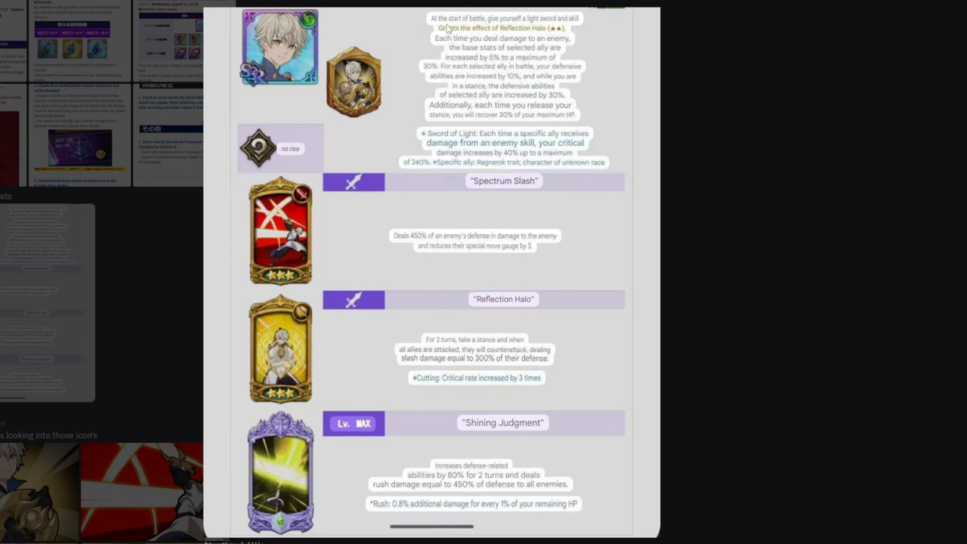
mouse_move(478, 46)
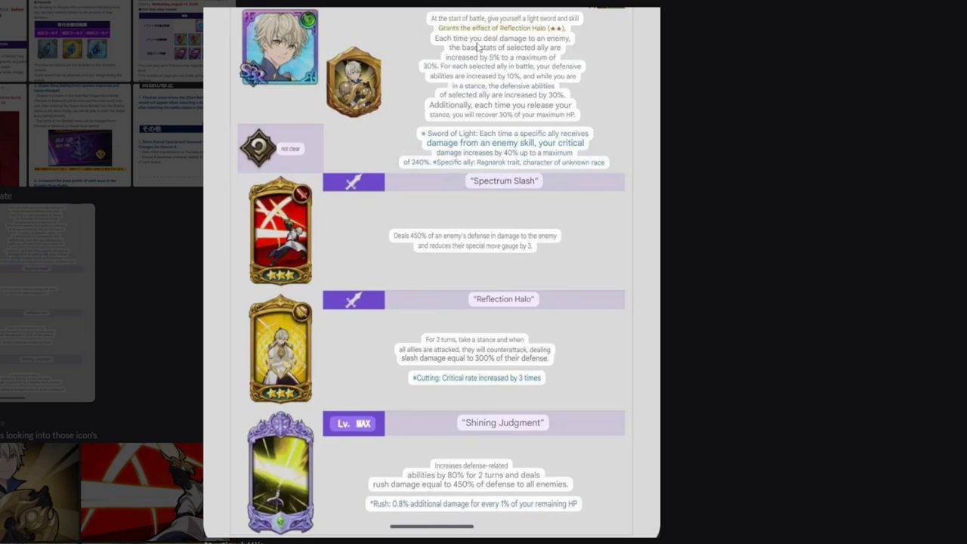
mouse_move(513, 264)
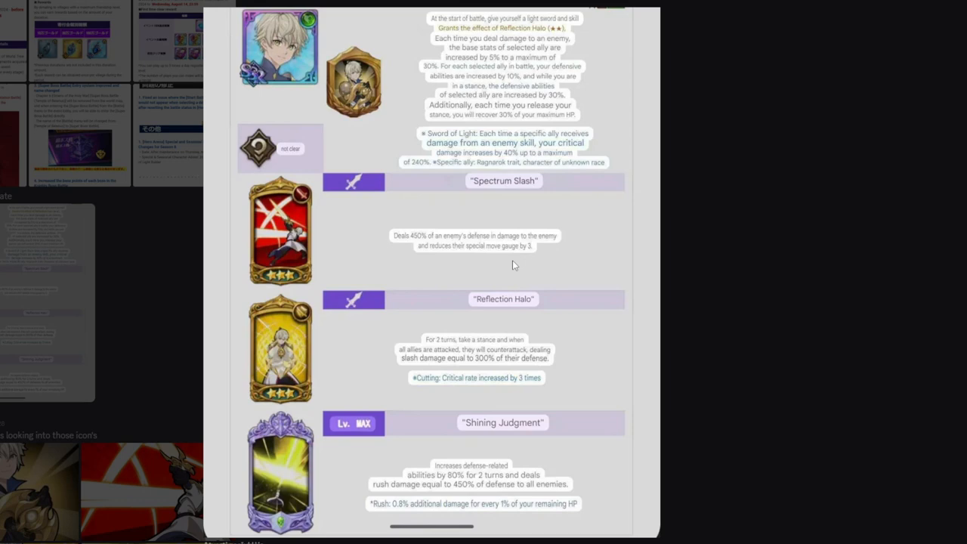
mouse_move(500, 296)
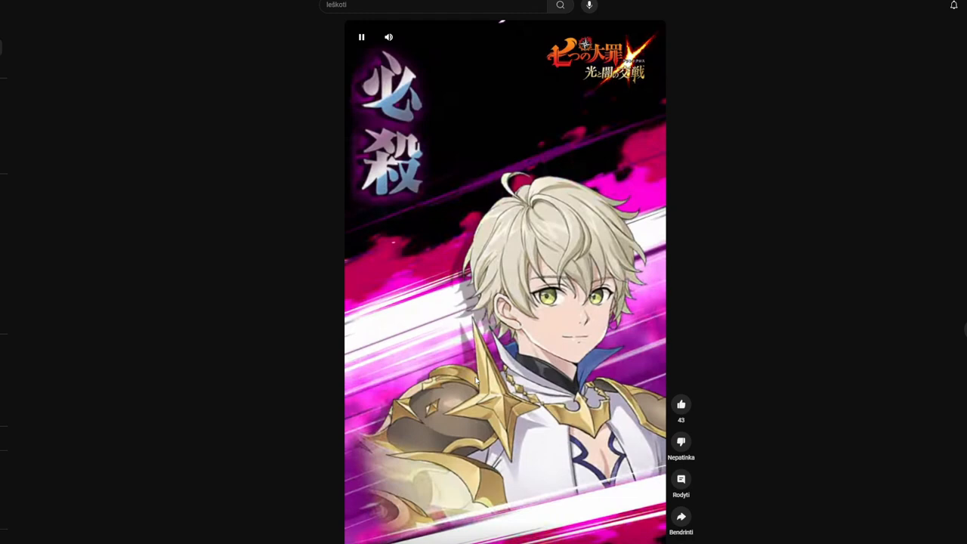
mouse_move(538, 371)
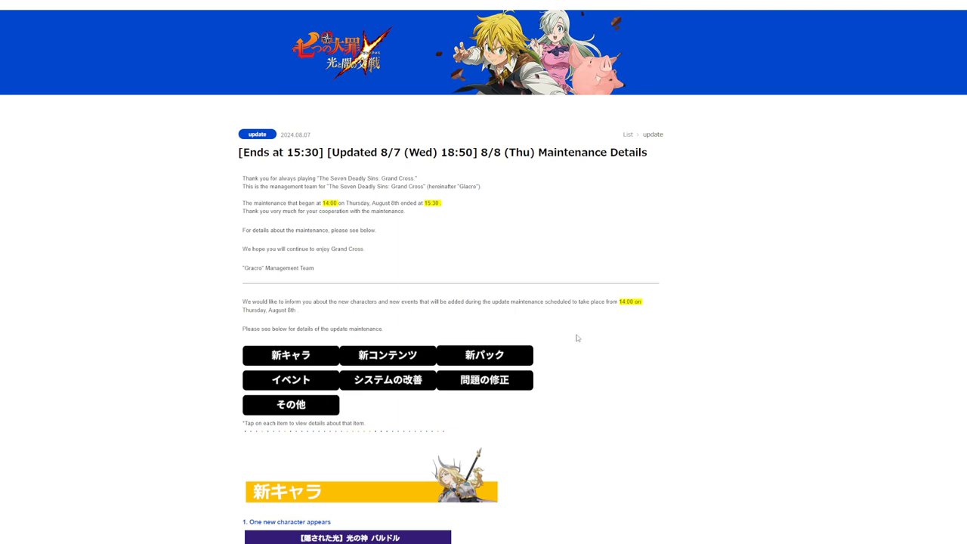
scroll("down", 3)
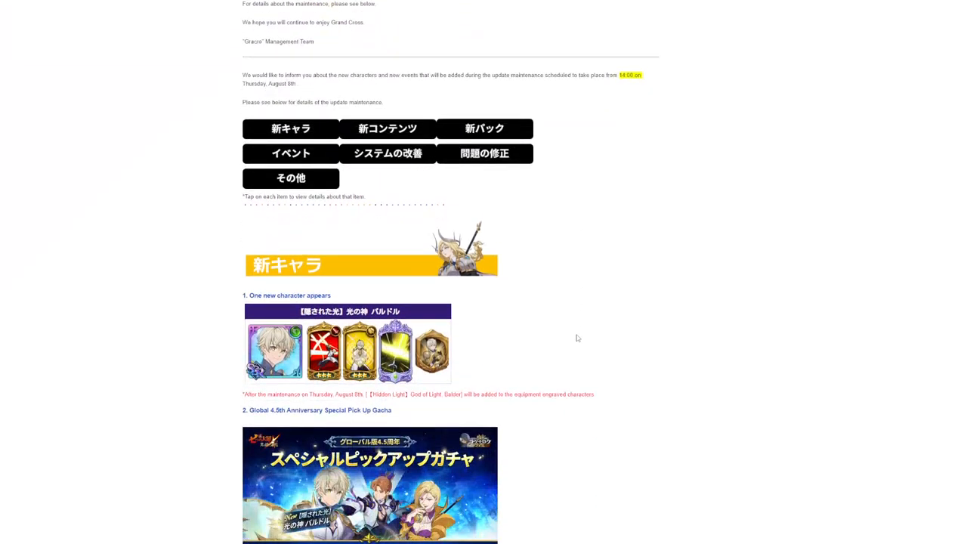
scroll("down", 3)
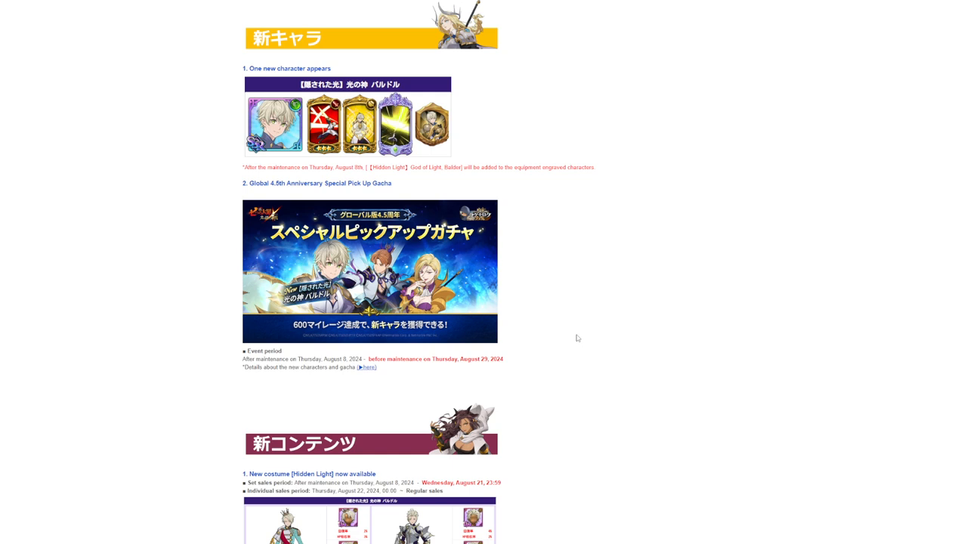
scroll("down", 3)
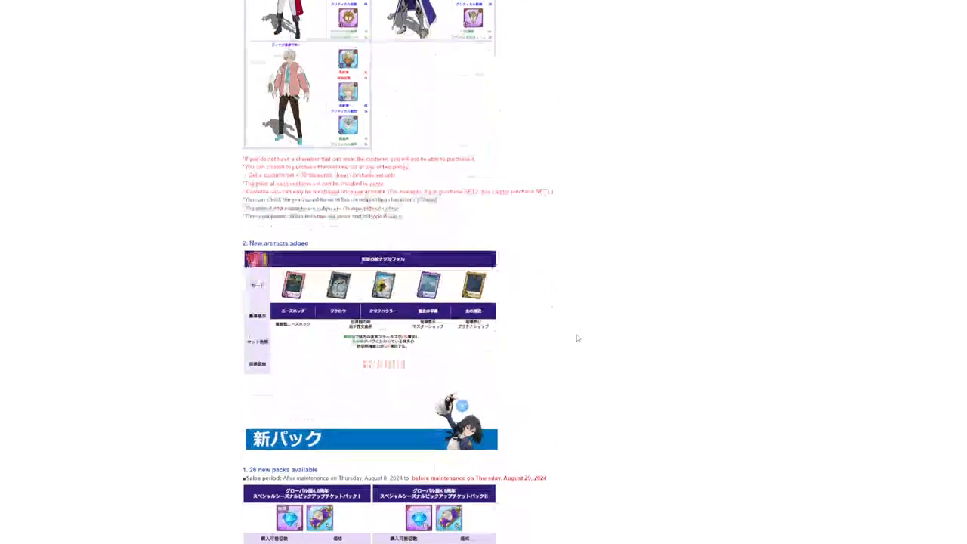
scroll("down", 3)
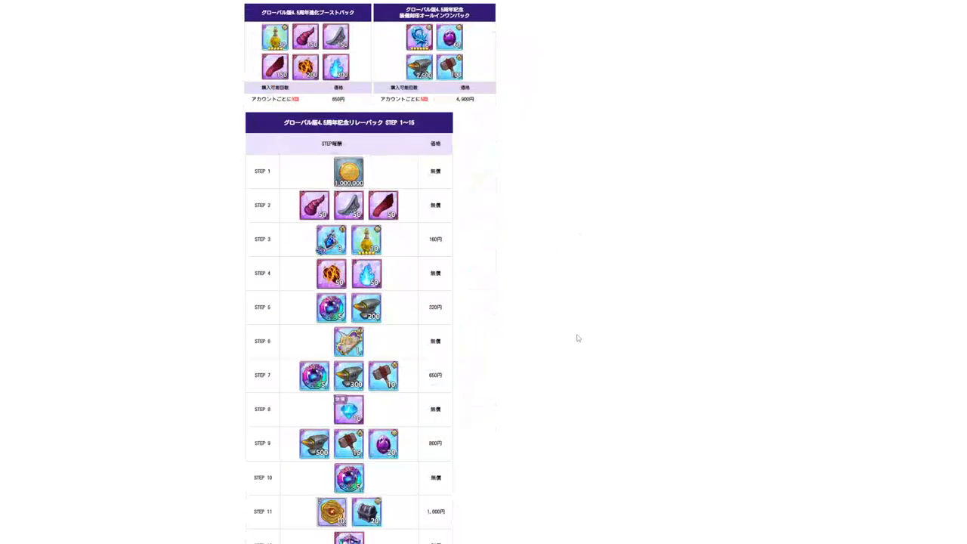
scroll("up", 3)
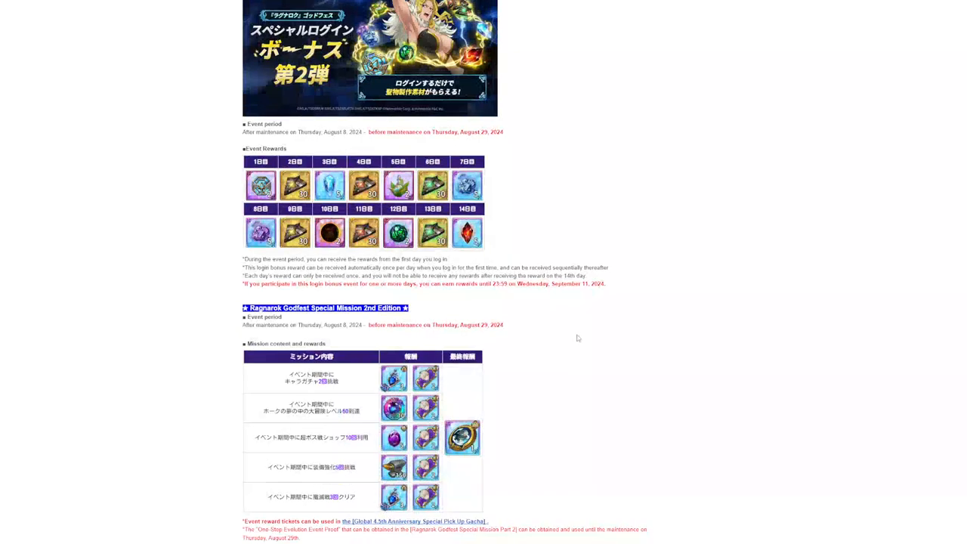
scroll("down", 3)
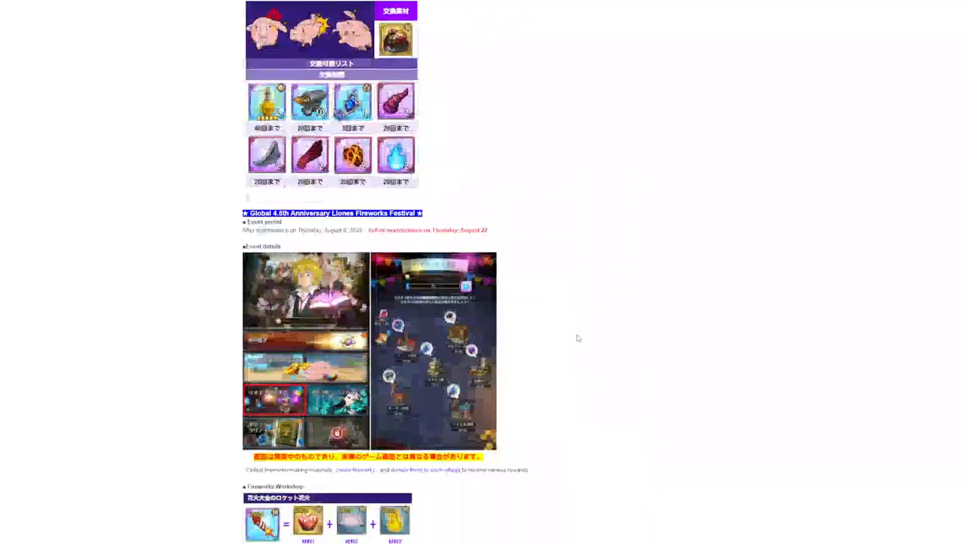
scroll("down", 3)
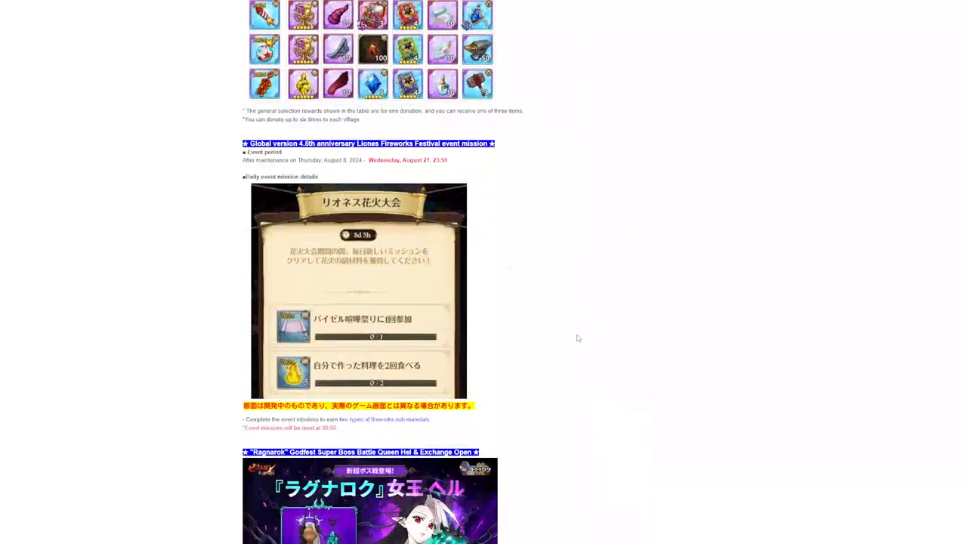
scroll("down", 3)
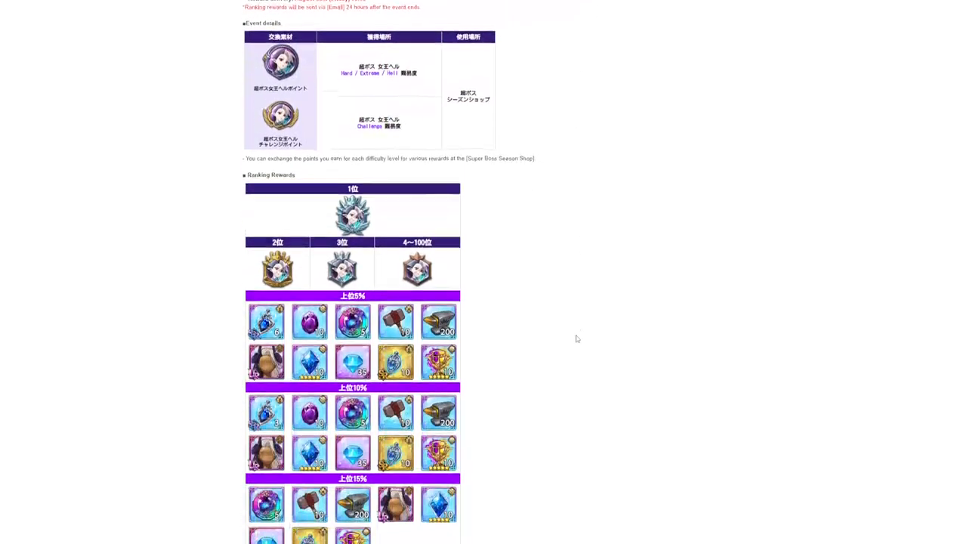
scroll("down", 3)
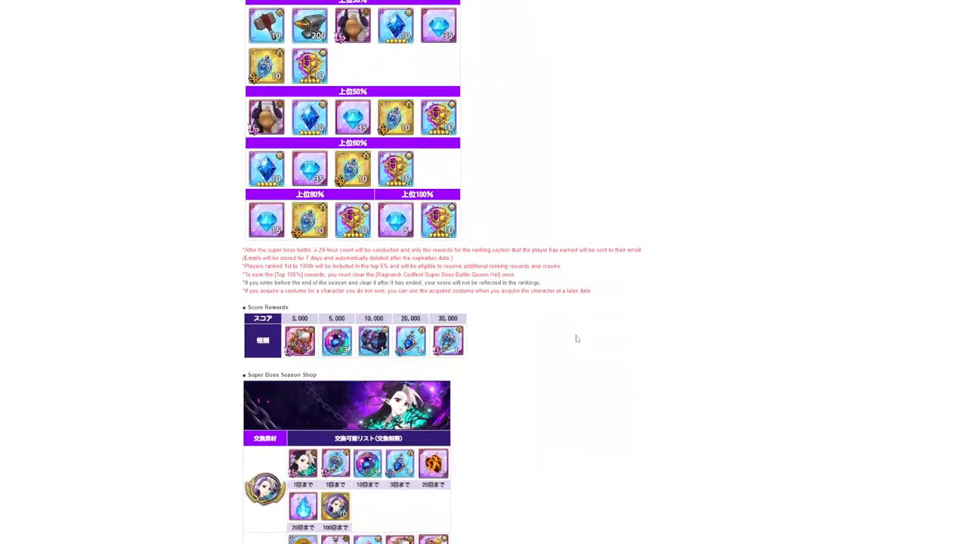
scroll("down", 3)
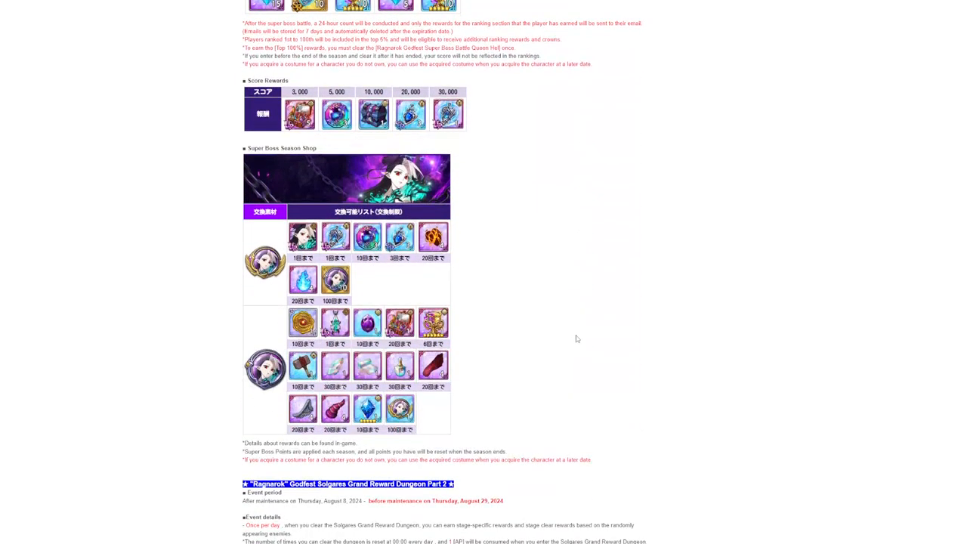
scroll("down", 3)
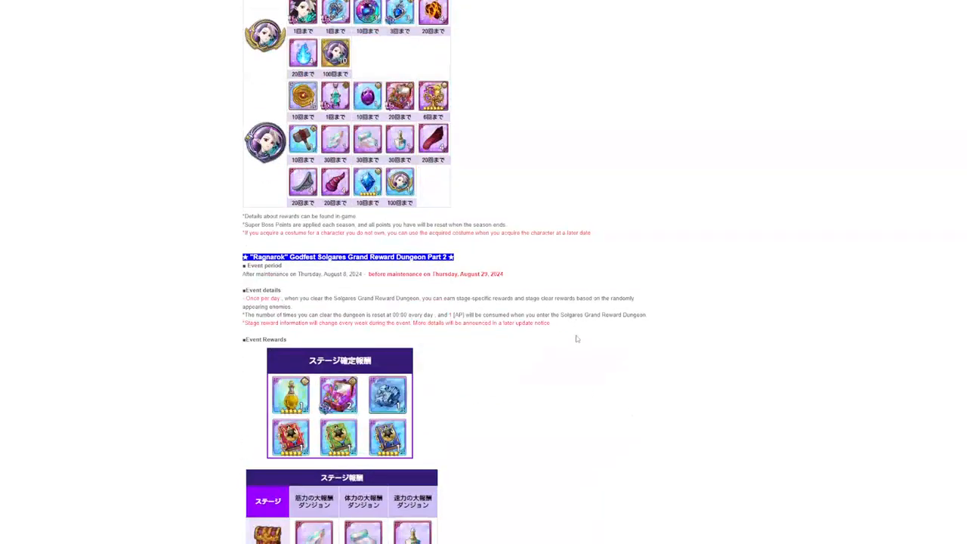
scroll("down", 3)
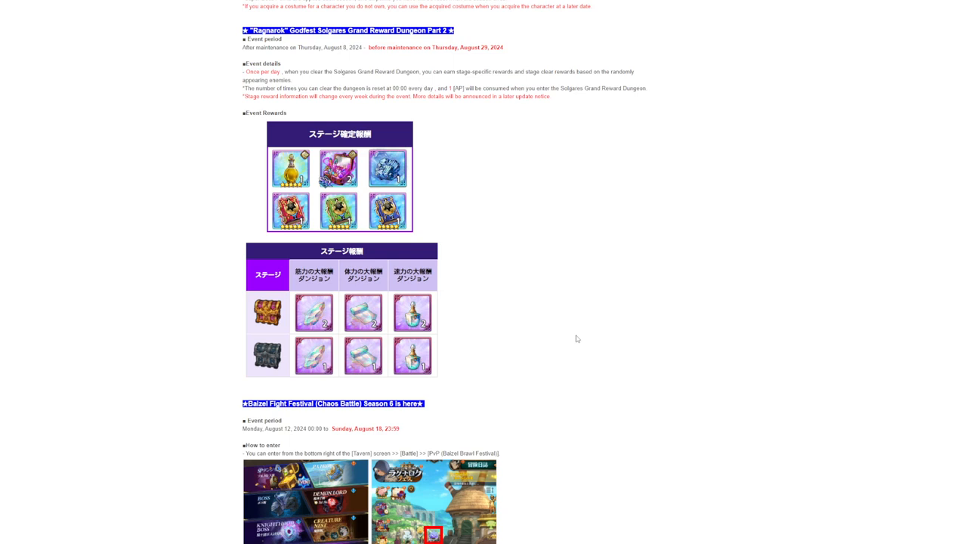
scroll("down", 3)
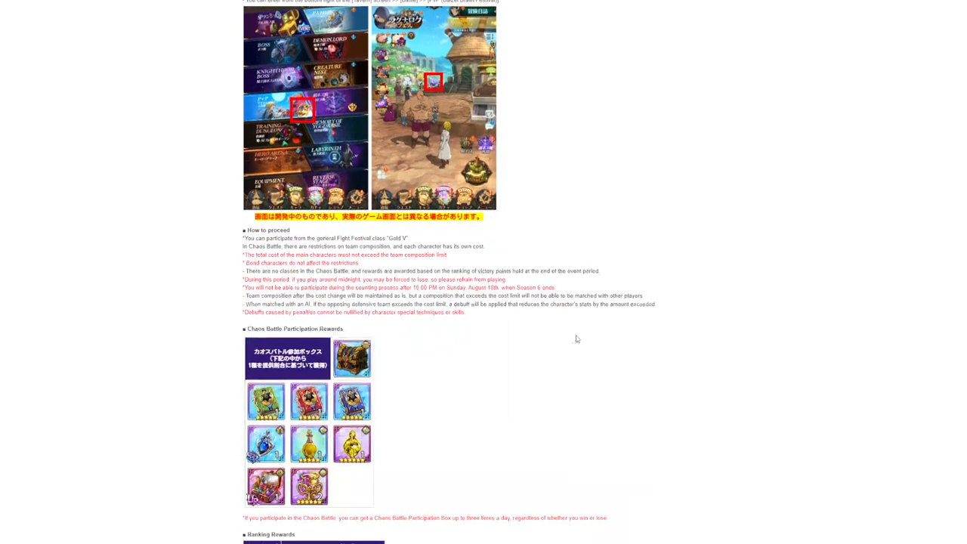
scroll("down", 3)
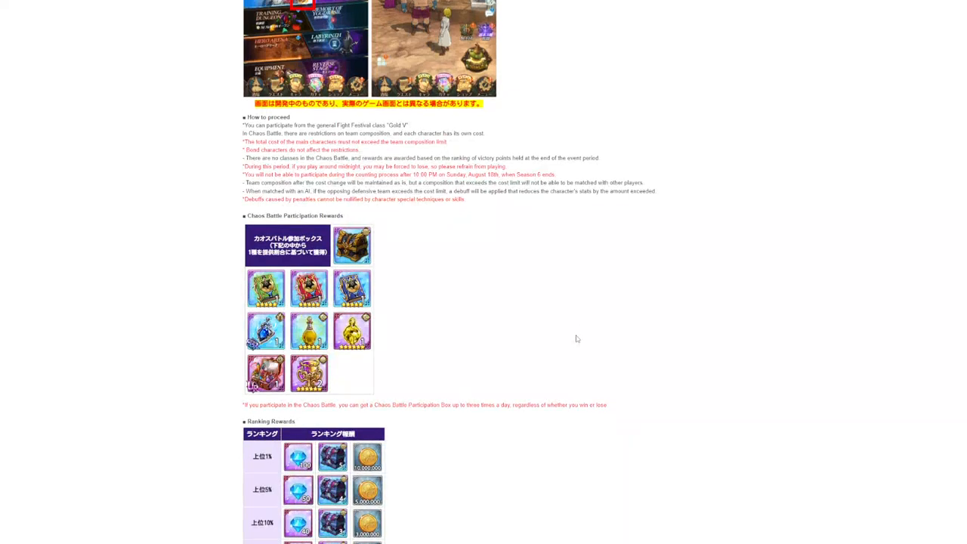